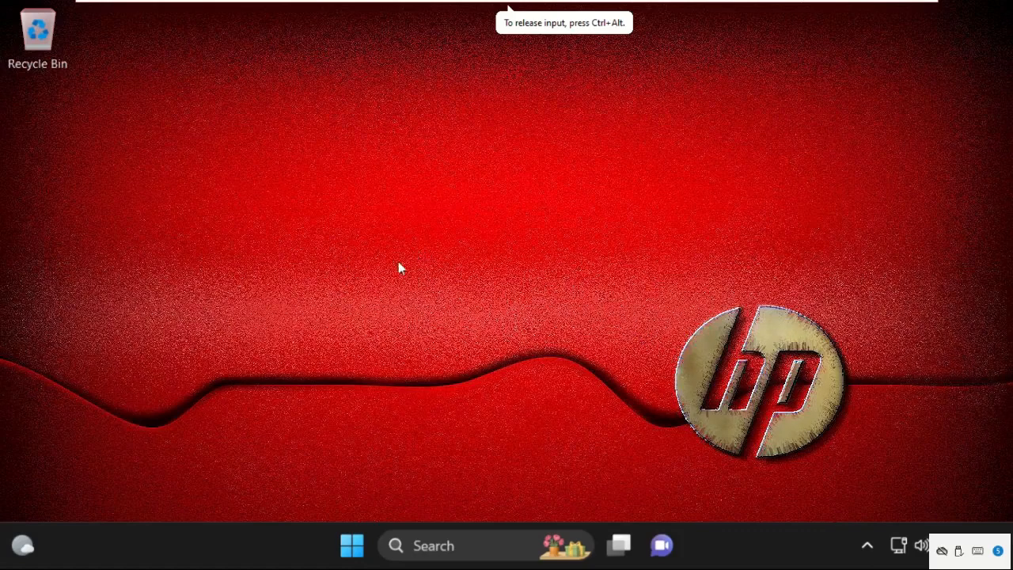
{"action": "mouse_move", "coordinate": [551, 340]}
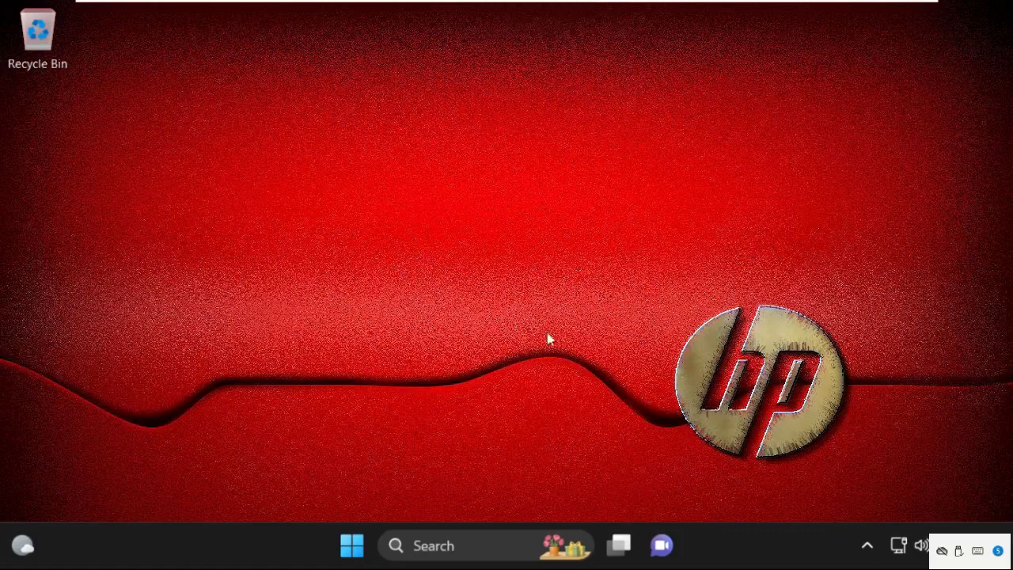
{"action": "mouse_move", "coordinate": [410, 363]}
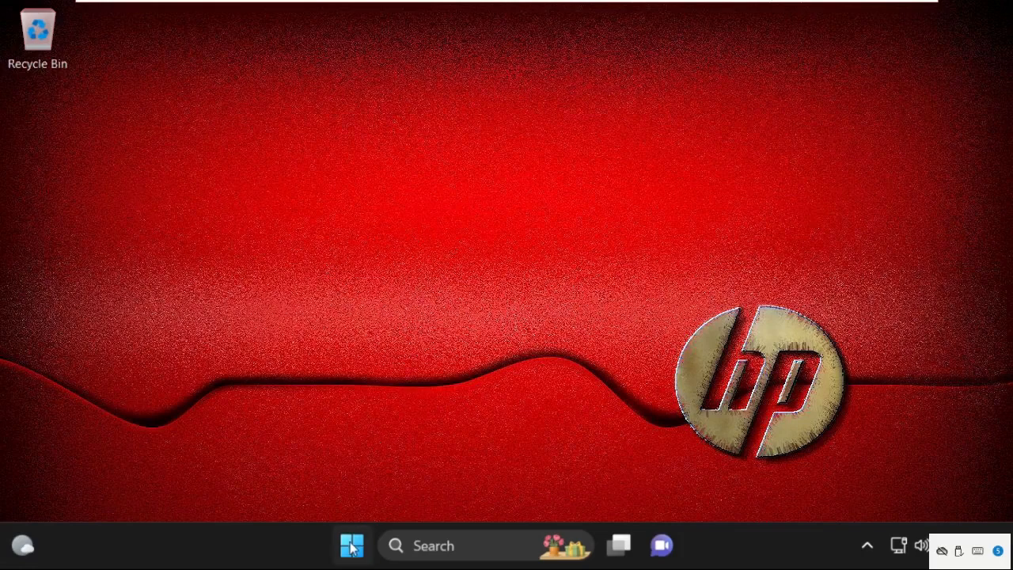
{"action": "mouse_move", "coordinate": [351, 545]}
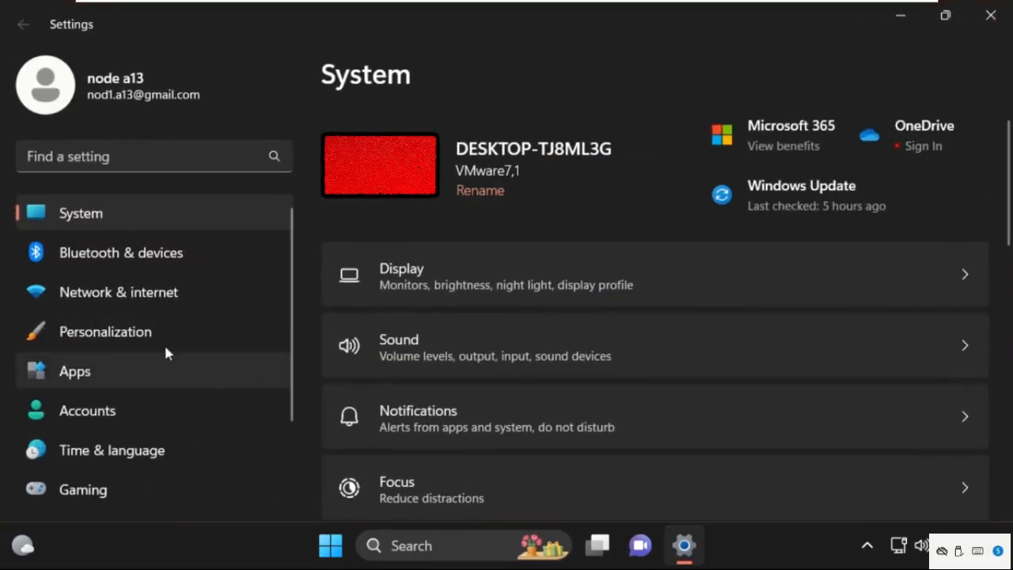
{"action": "mouse_move", "coordinate": [119, 291]}
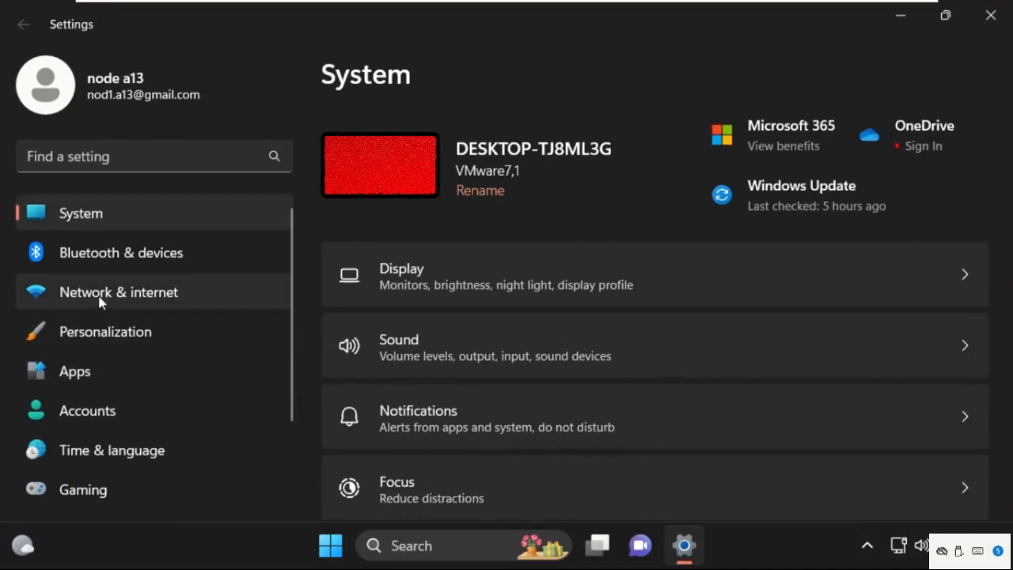
Step: Reset all network adapters and components via Advanced network settings > Network reset, confirming with Yes
{"action": "left_click", "coordinate": [117, 292]}
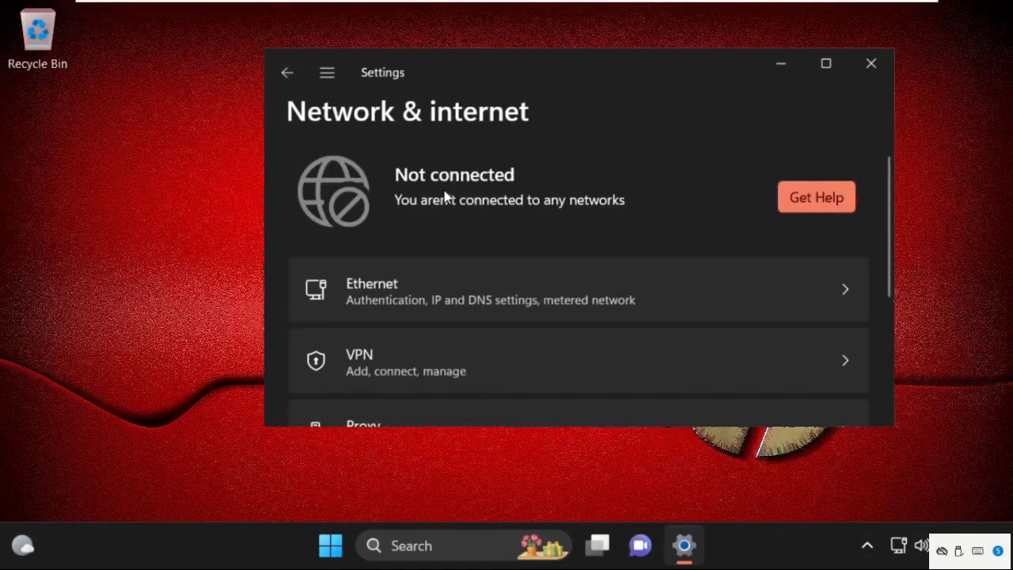
{"action": "scroll", "scroll_direction": "down", "scroll_amount": 3}
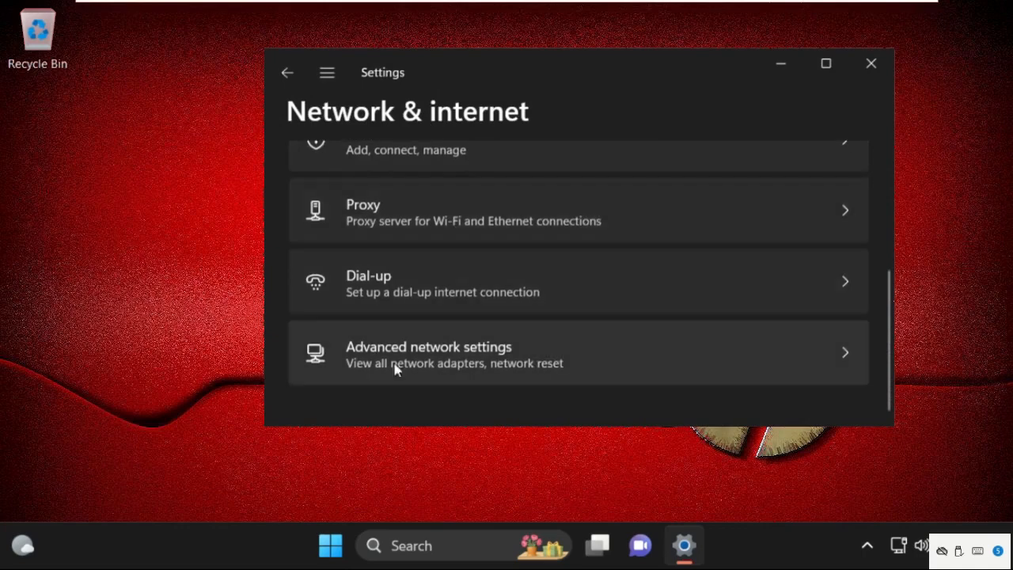
{"action": "left_click", "coordinate": [427, 352]}
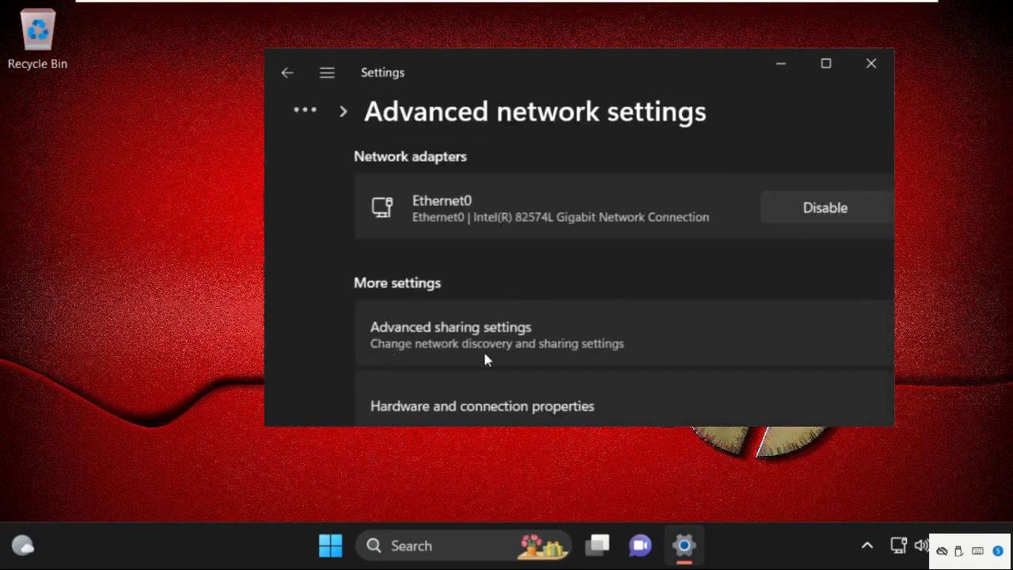
{"action": "scroll", "scroll_direction": "down", "scroll_amount": 3}
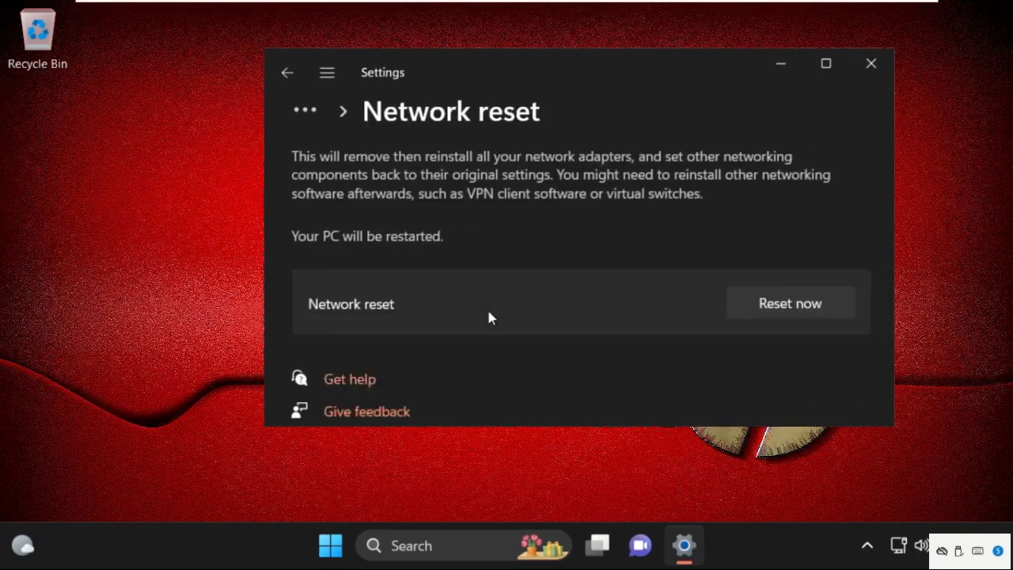
{"action": "left_click", "coordinate": [788, 304]}
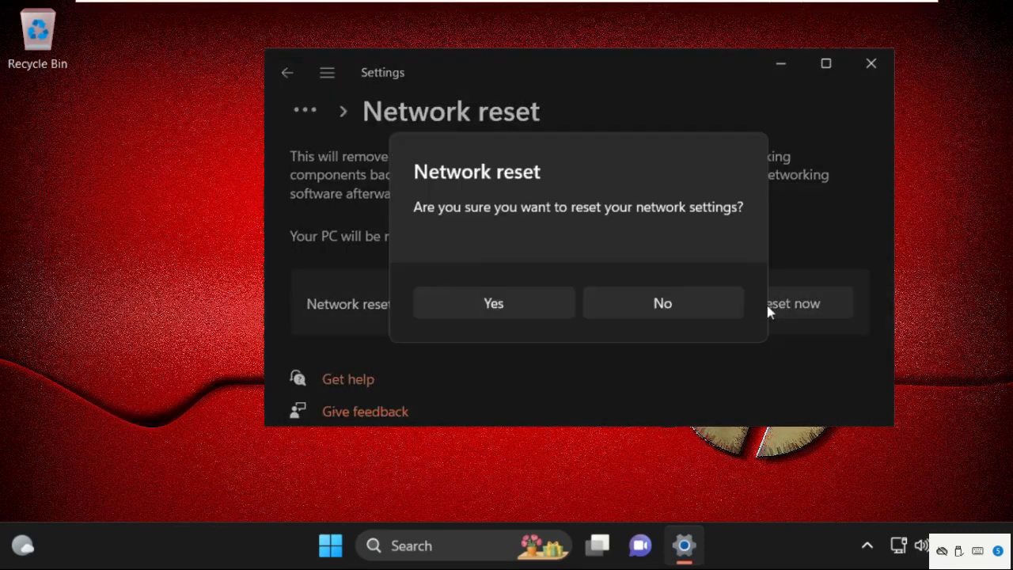
{"action": "left_click", "coordinate": [662, 304]}
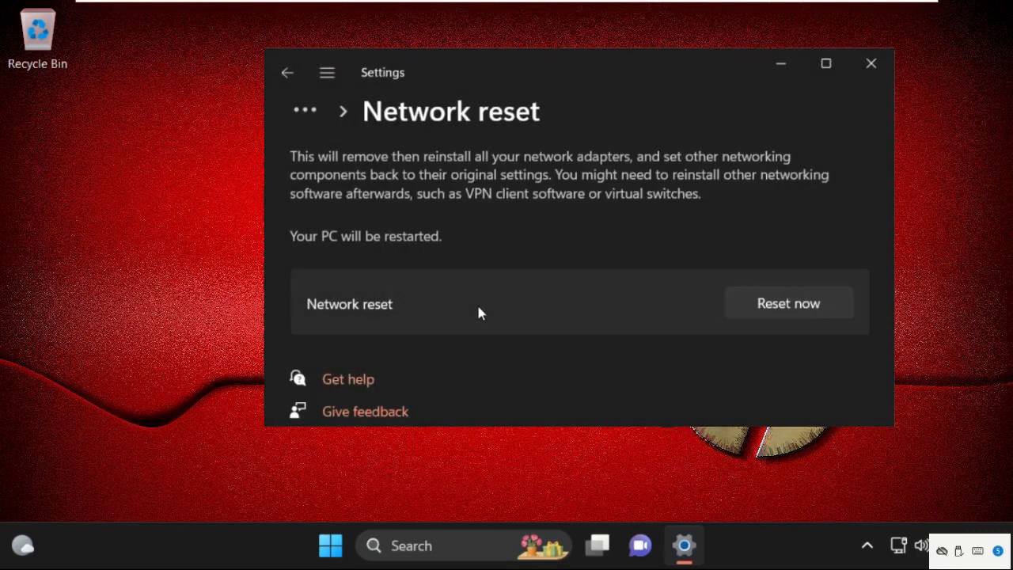
{"action": "mouse_move", "coordinate": [871, 63]}
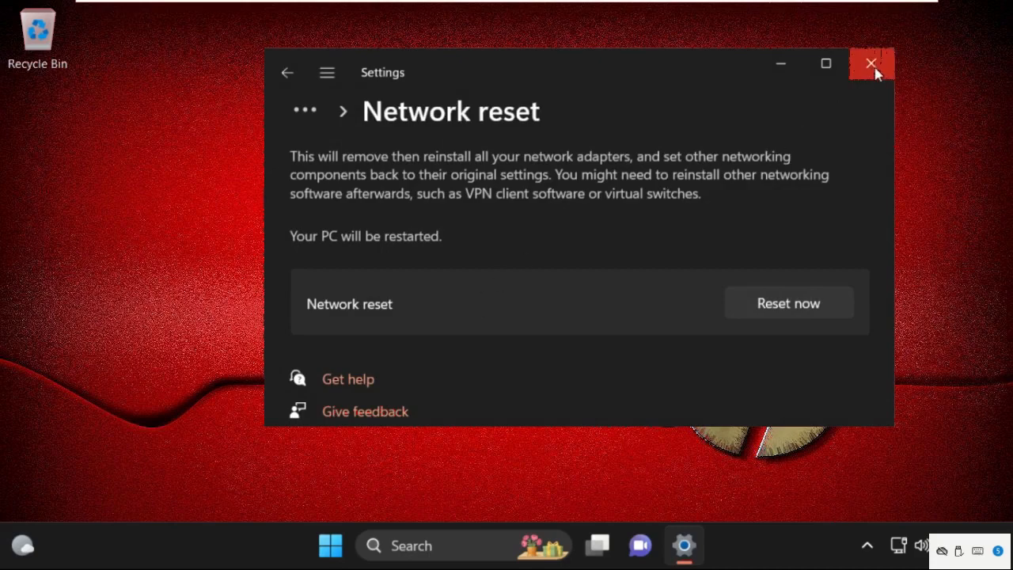
Step: Search for 'device Manager' from the taskbar and launch Device Manager
{"action": "left_click", "coordinate": [870, 63]}
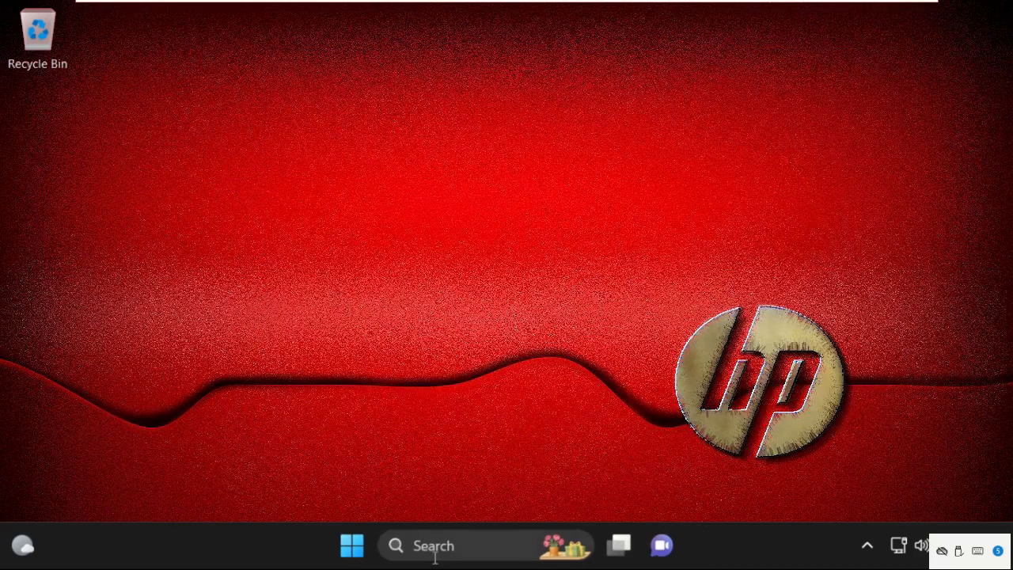
{"action": "type", "text": "device Manager"}
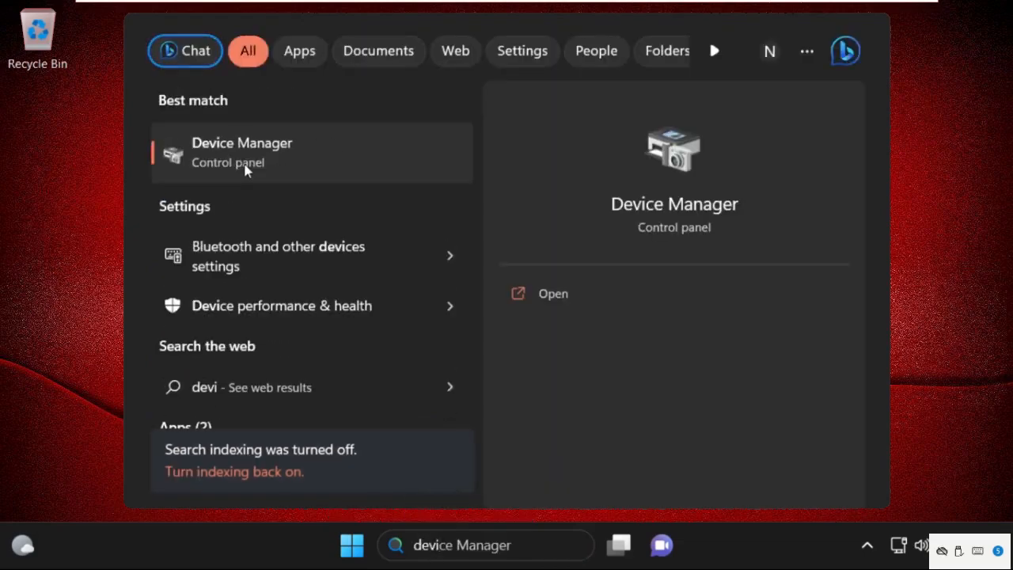
{"action": "left_click", "coordinate": [242, 152]}
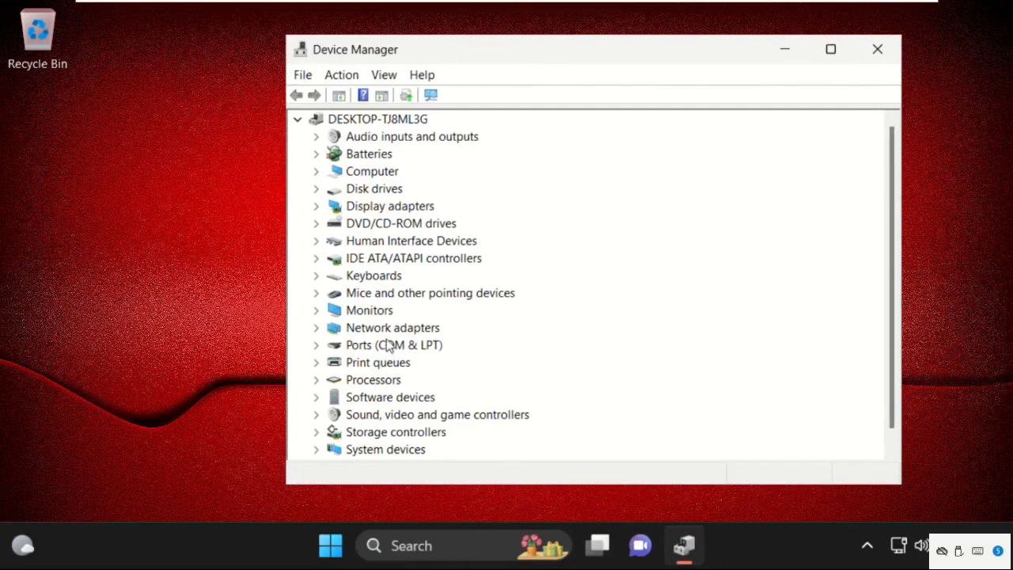
Step: Show the Driver details for the Intel 82574L Gigabit Network Connection under Network adapters
{"action": "left_click", "coordinate": [315, 328]}
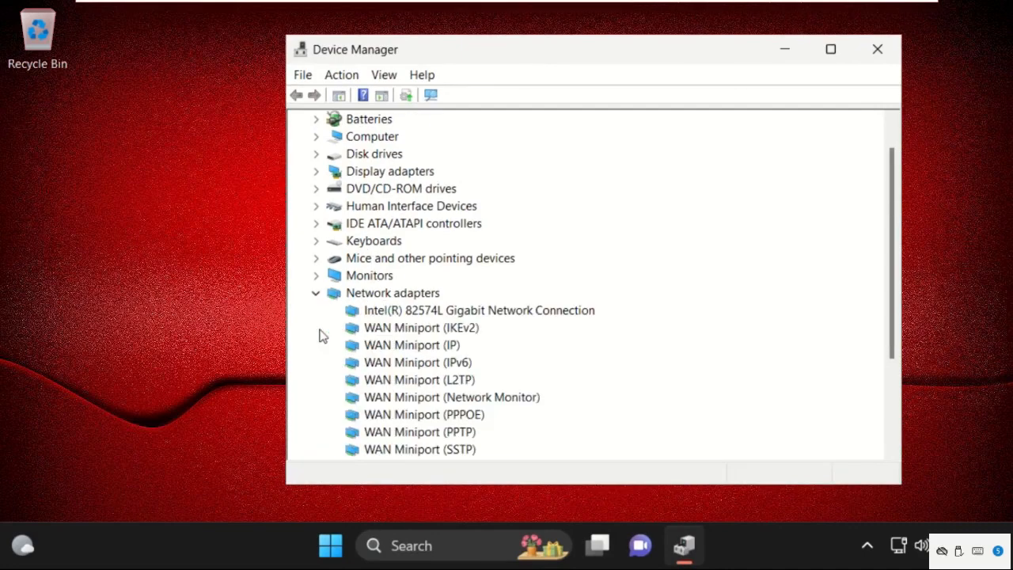
{"action": "right_click", "coordinate": [478, 309]}
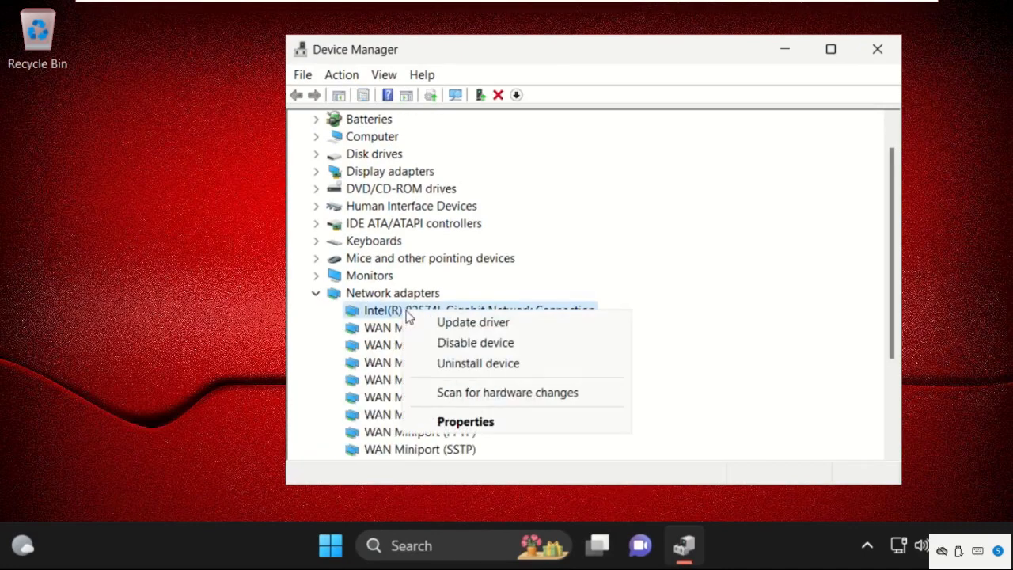
{"action": "mouse_move", "coordinate": [466, 421]}
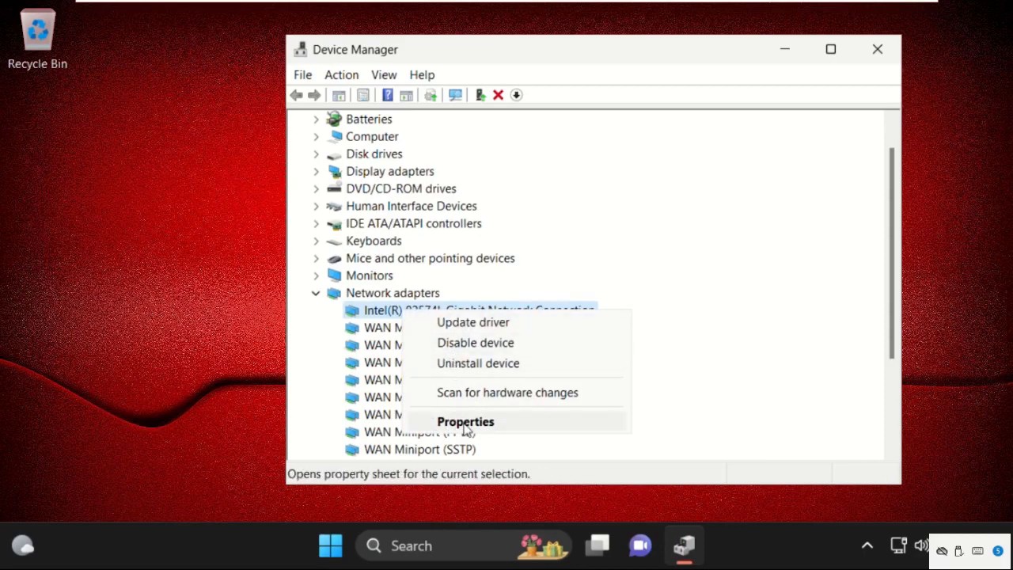
{"action": "left_click", "coordinate": [465, 421]}
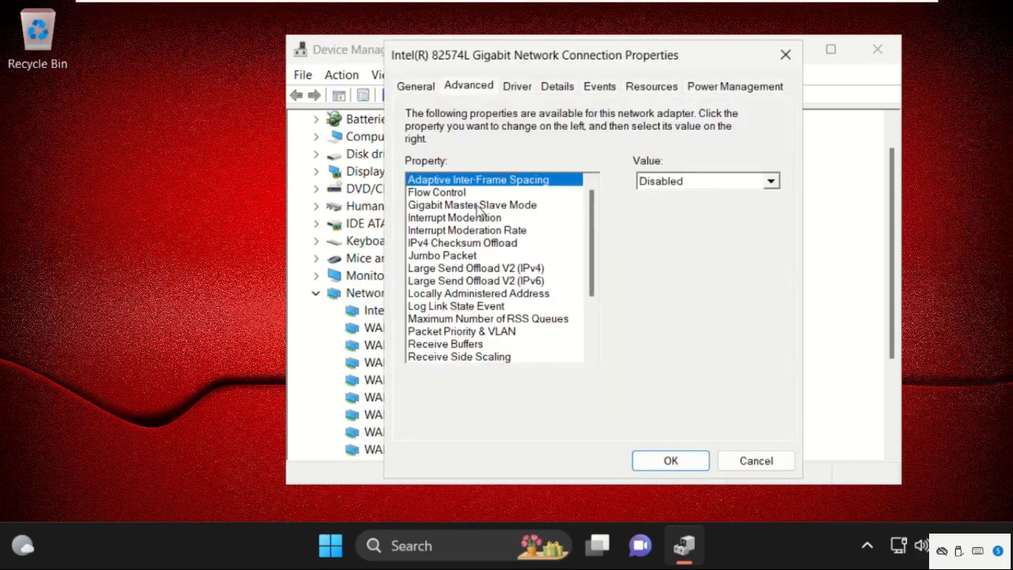
{"action": "left_click", "coordinate": [516, 85]}
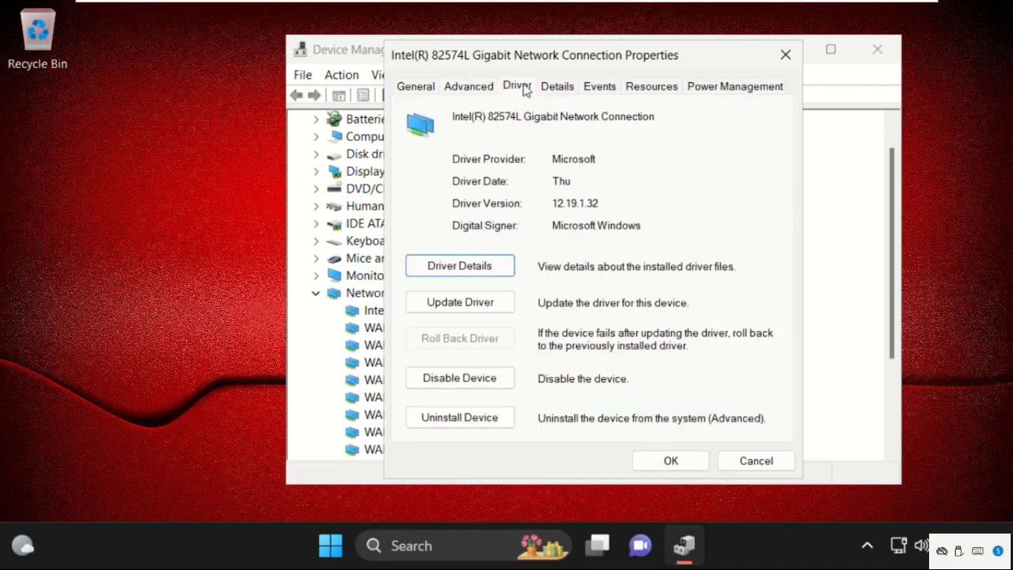
Step: Run Update Driver with automatic search for the Intel 82574L adapter and close the 'best driver already installed' result
{"action": "left_click", "coordinate": [459, 301]}
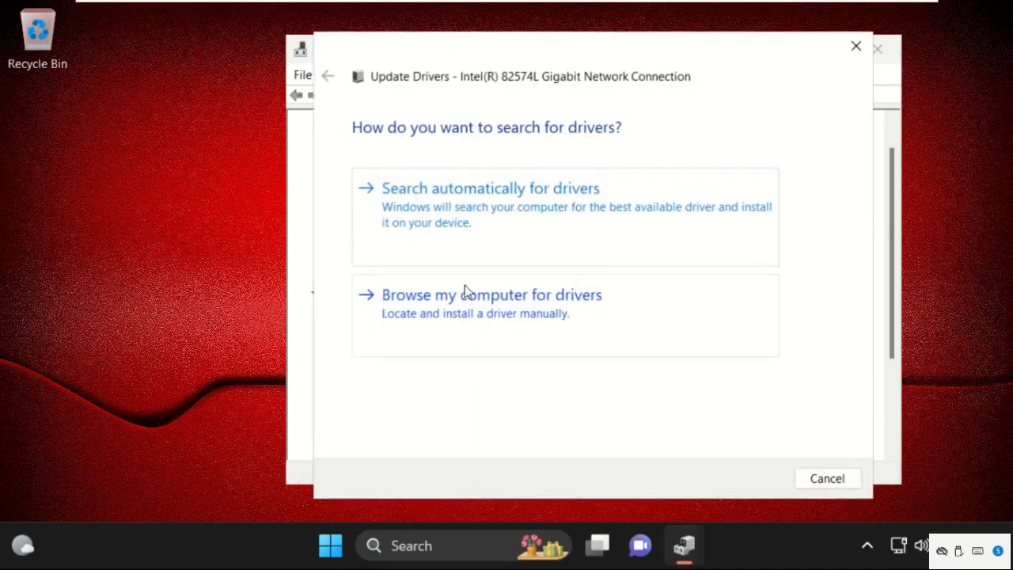
{"action": "left_click", "coordinate": [491, 187]}
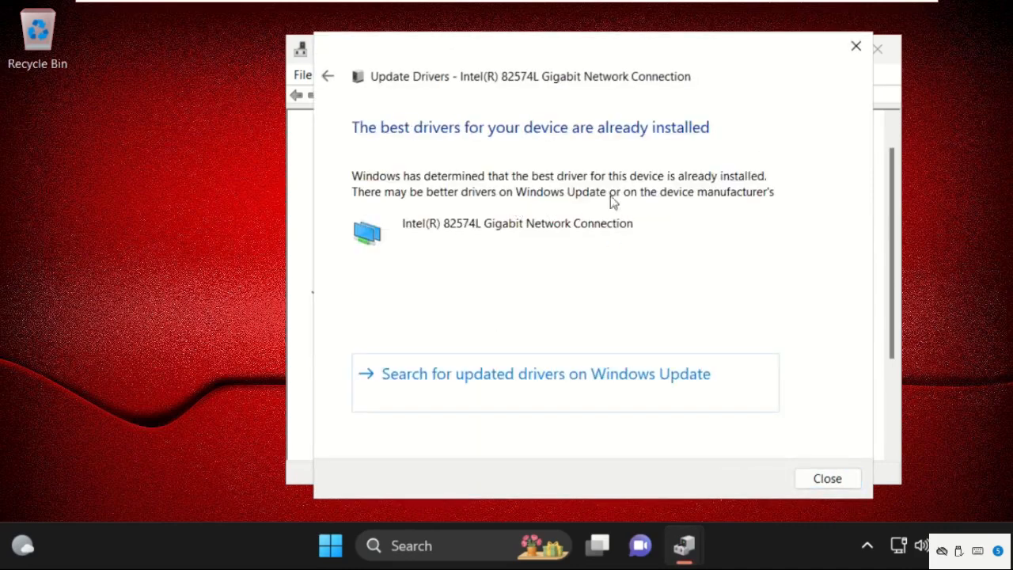
{"action": "mouse_move", "coordinate": [681, 149]}
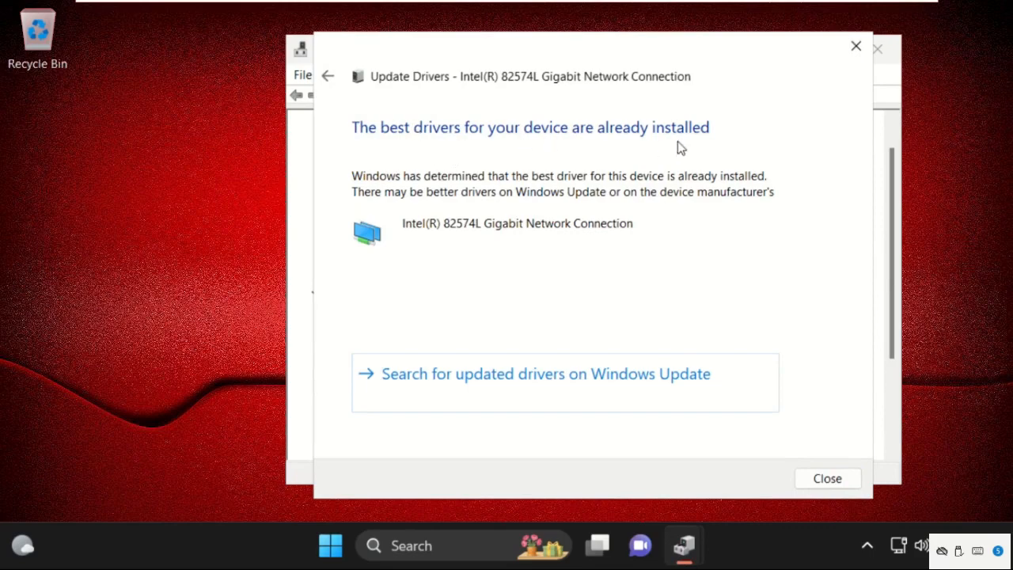
{"action": "left_click", "coordinate": [826, 478]}
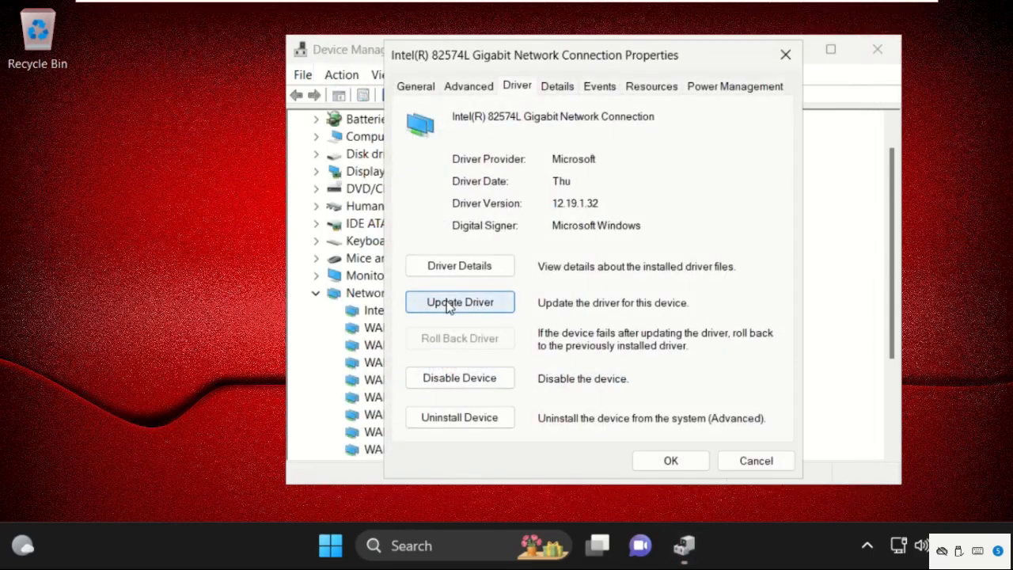
Step: Reinstall the Intel 82574L driver by picking it from the list of compatible drivers and finish the update
{"action": "left_click", "coordinate": [459, 302]}
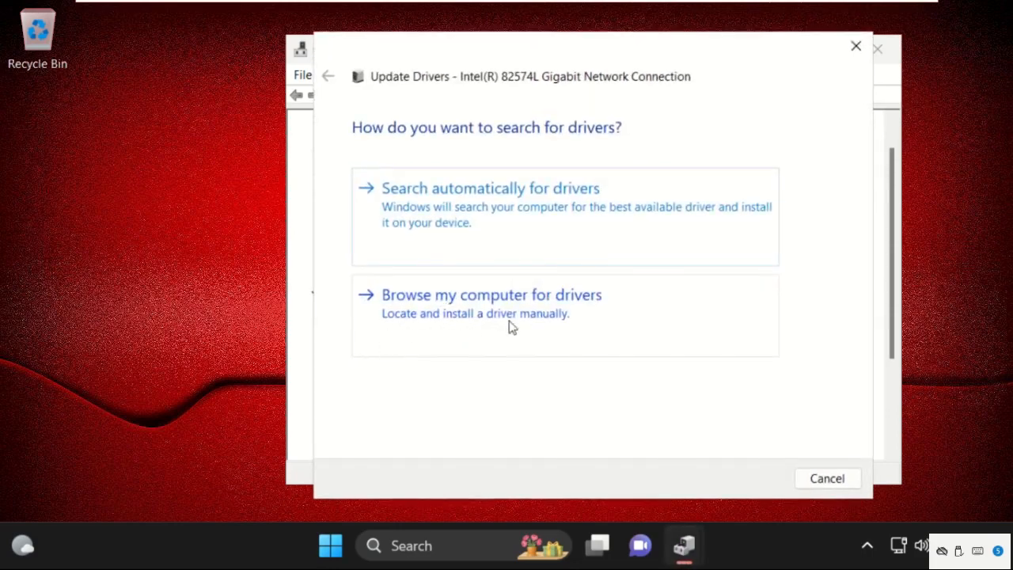
{"action": "mouse_move", "coordinate": [473, 313]}
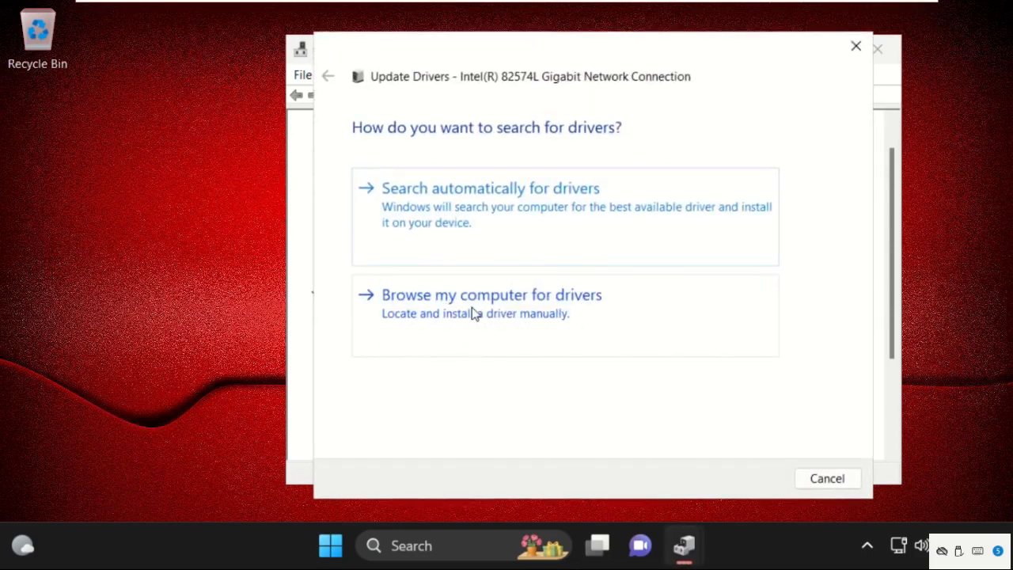
{"action": "mouse_move", "coordinate": [538, 320]}
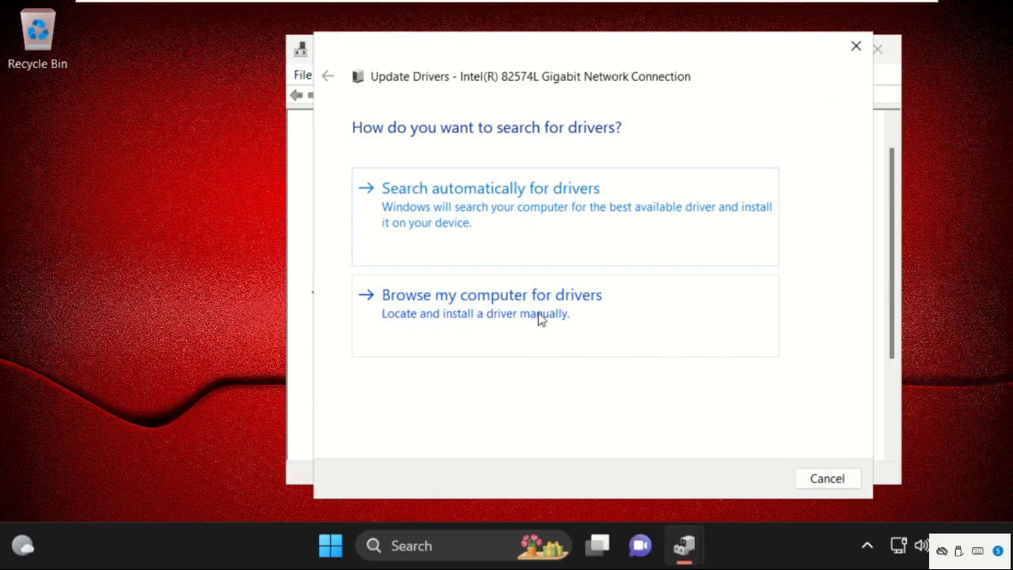
{"action": "left_click", "coordinate": [491, 295]}
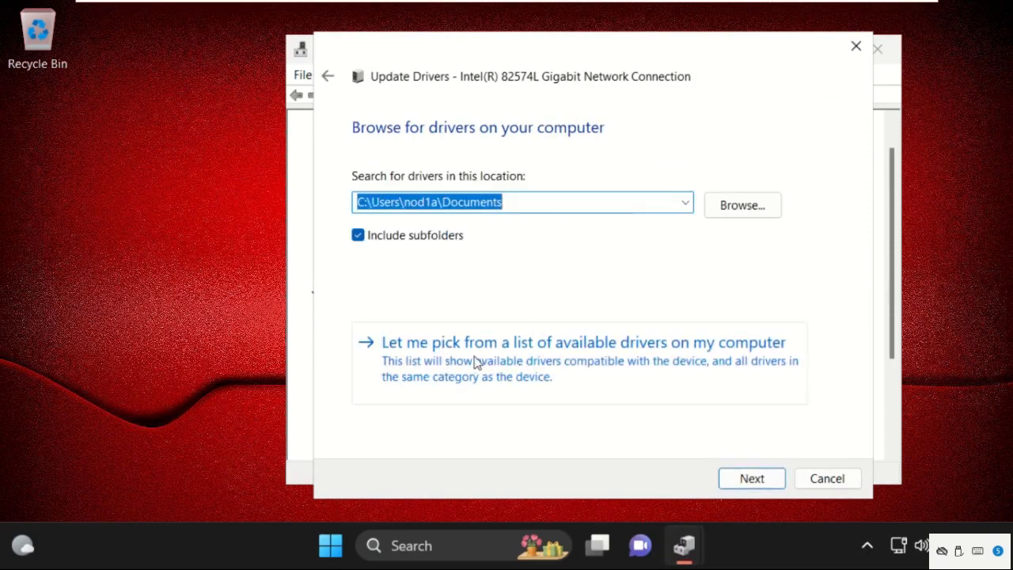
{"action": "left_click", "coordinate": [582, 342]}
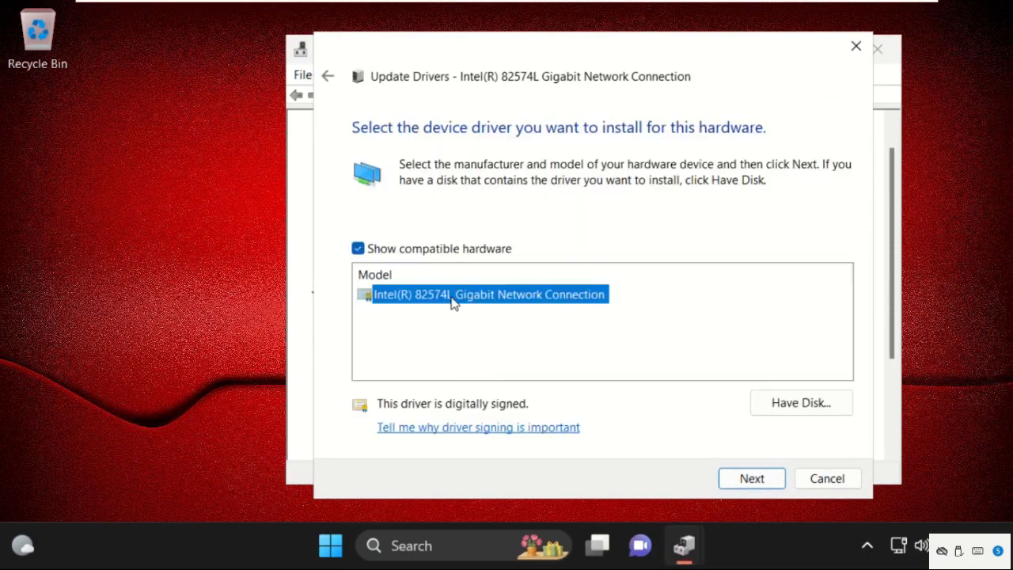
{"action": "left_click", "coordinate": [750, 478]}
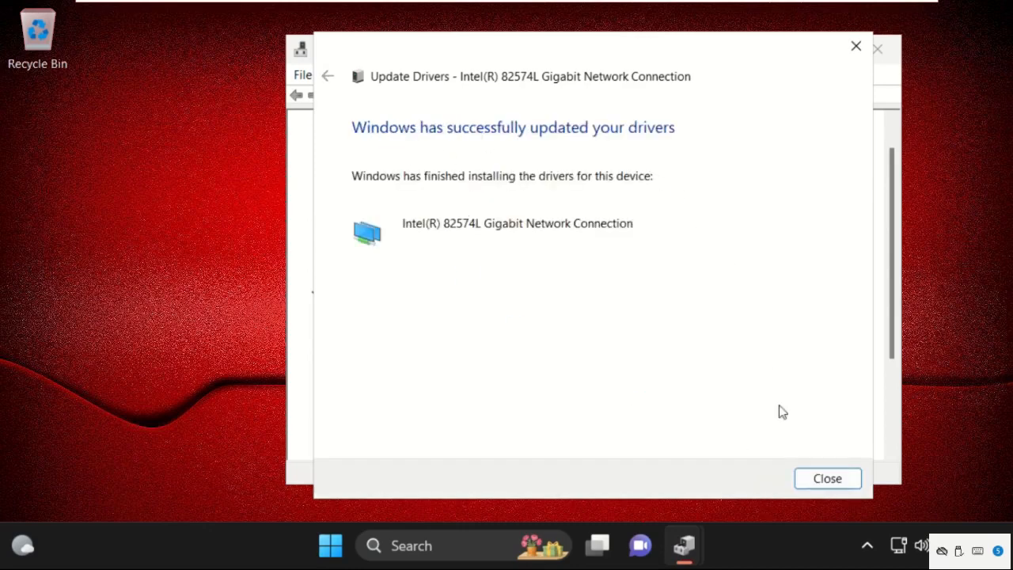
{"action": "left_click", "coordinate": [826, 478]}
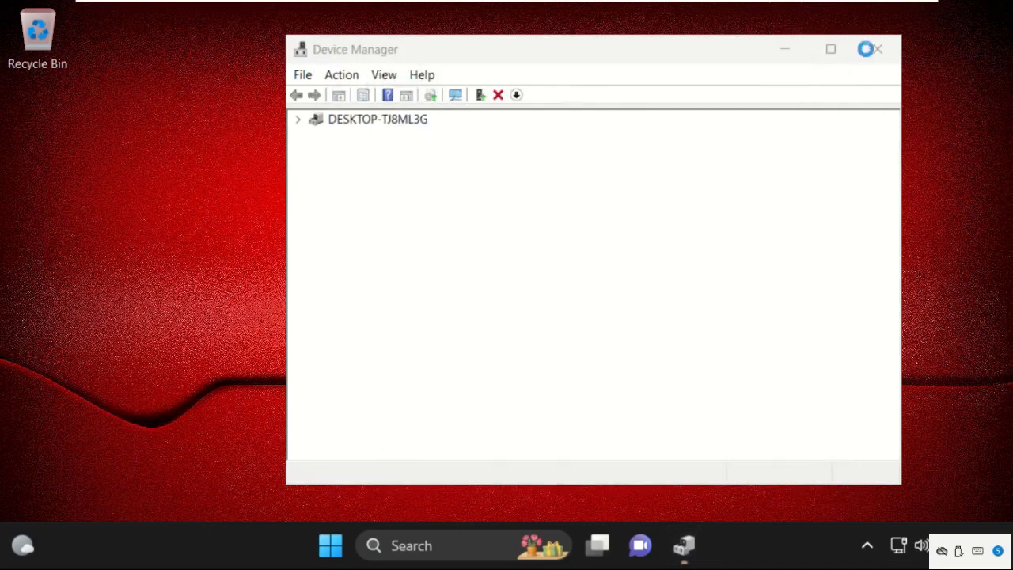
Step: Close Device Manager and bring up Windows Settings from the Start quick-links menu
{"action": "left_click", "coordinate": [877, 48]}
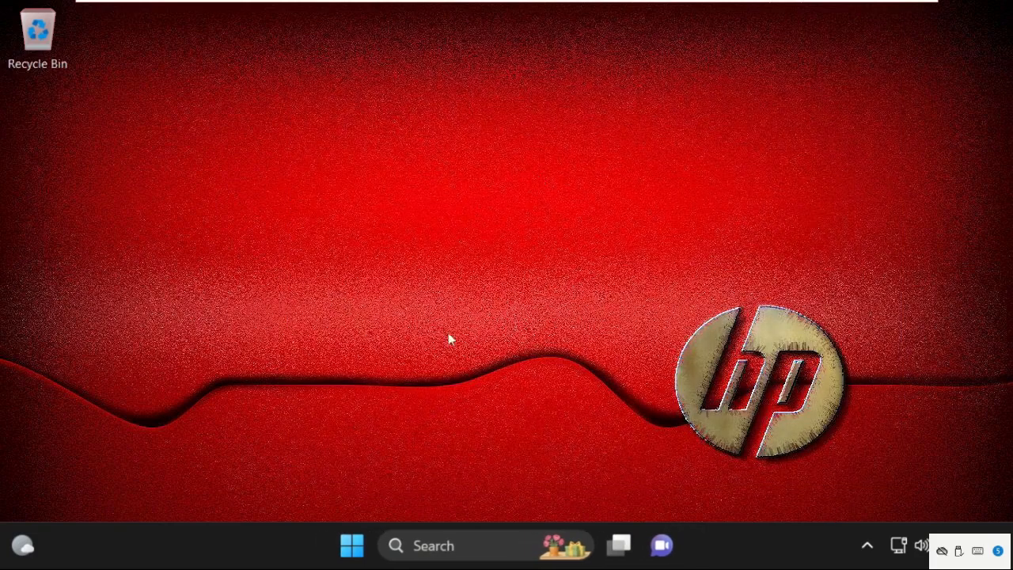
{"action": "right_click", "coordinate": [351, 545]}
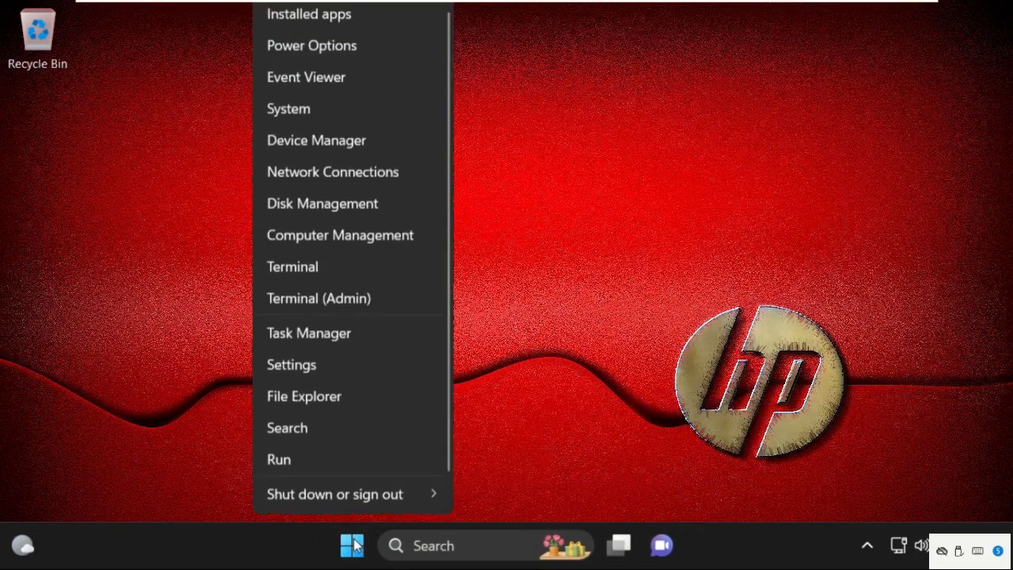
{"action": "left_click", "coordinate": [351, 544]}
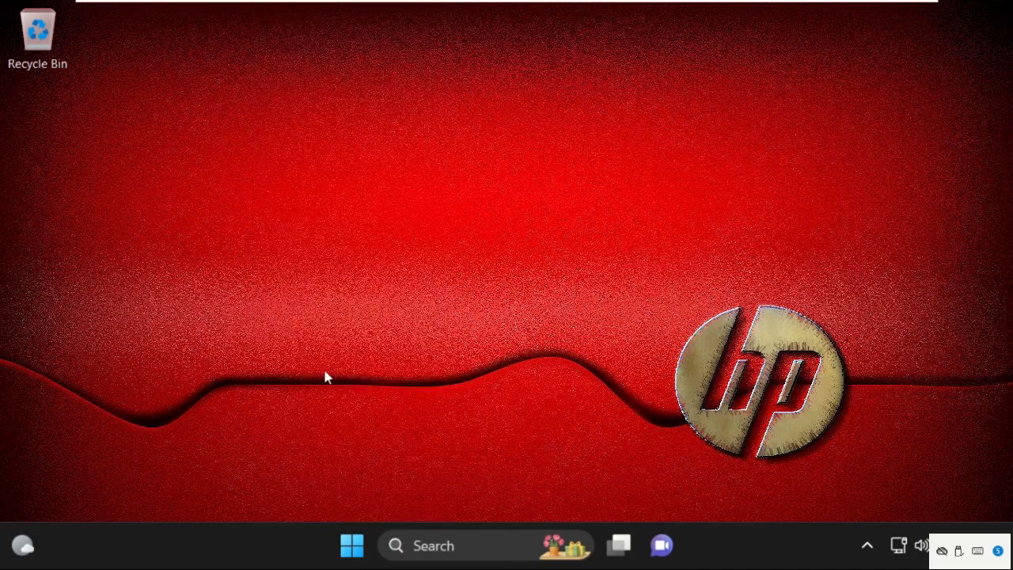
Step: Turn off 'Automatically detect settings' under Network & internet > Proxy, close Settings and dismiss the sign-out notice
{"action": "left_click", "coordinate": [683, 544]}
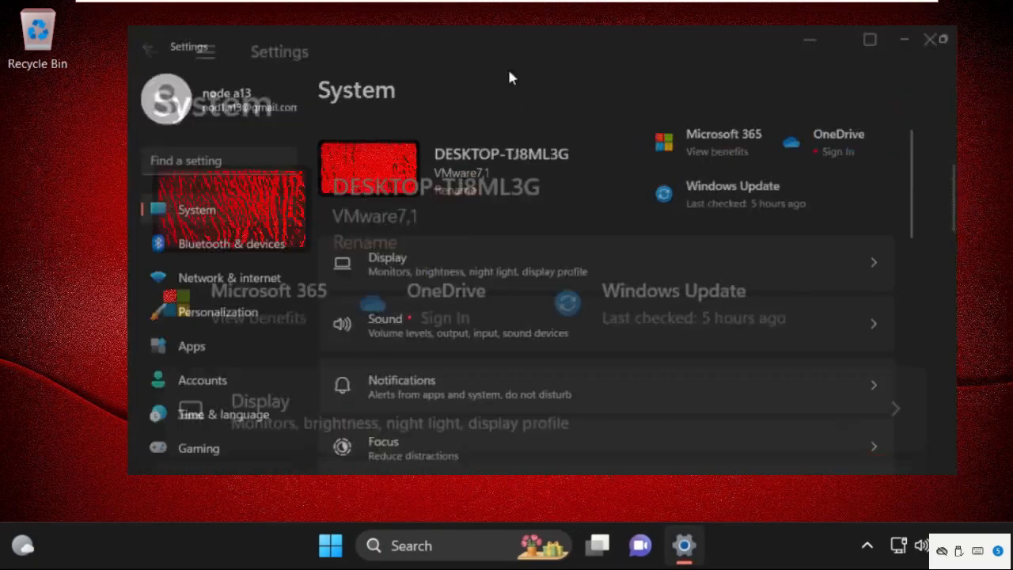
{"action": "left_click", "coordinate": [229, 279]}
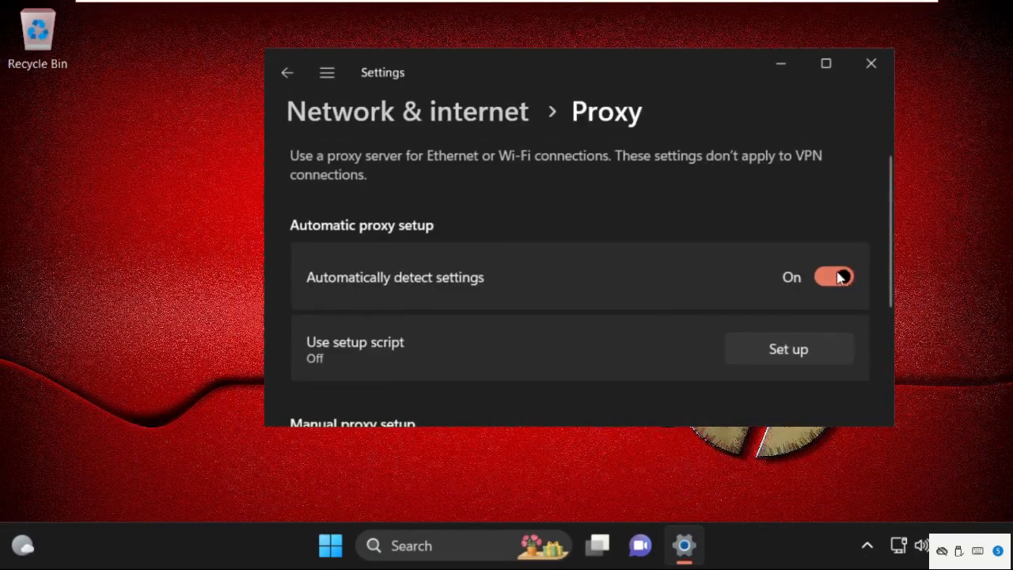
{"action": "left_click", "coordinate": [832, 275]}
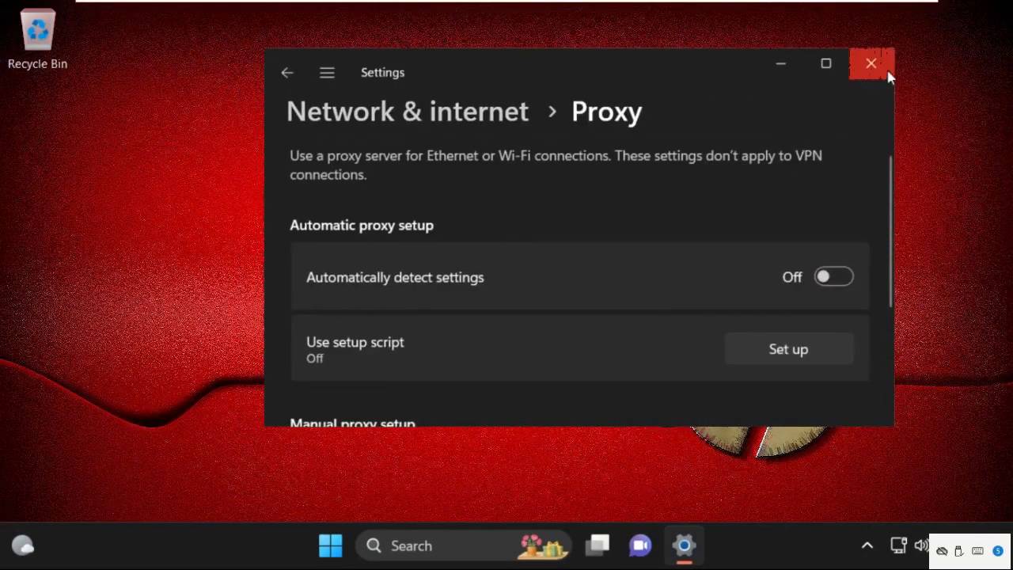
{"action": "left_click", "coordinate": [871, 63]}
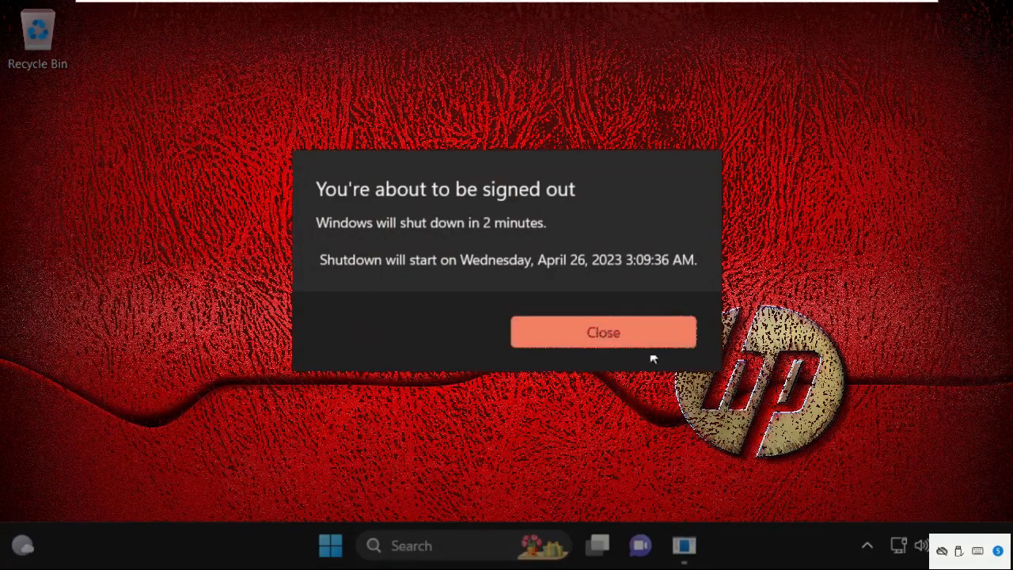
{"action": "left_click", "coordinate": [603, 333]}
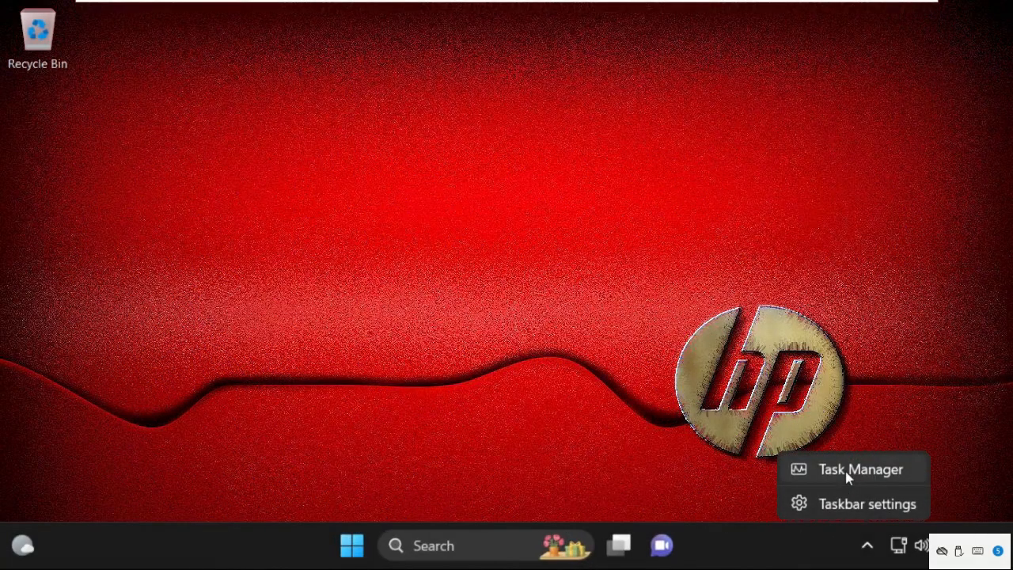
Step: From Task Manager's Run new task, browse to C:\Windows\System32 to locate cmd
{"action": "left_click", "coordinate": [861, 469]}
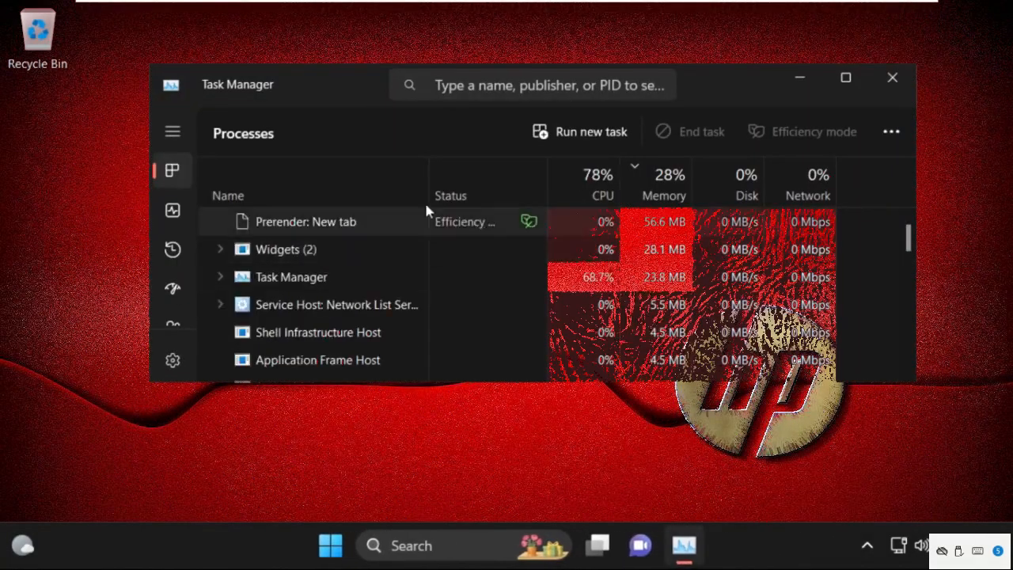
{"action": "left_click", "coordinate": [591, 131]}
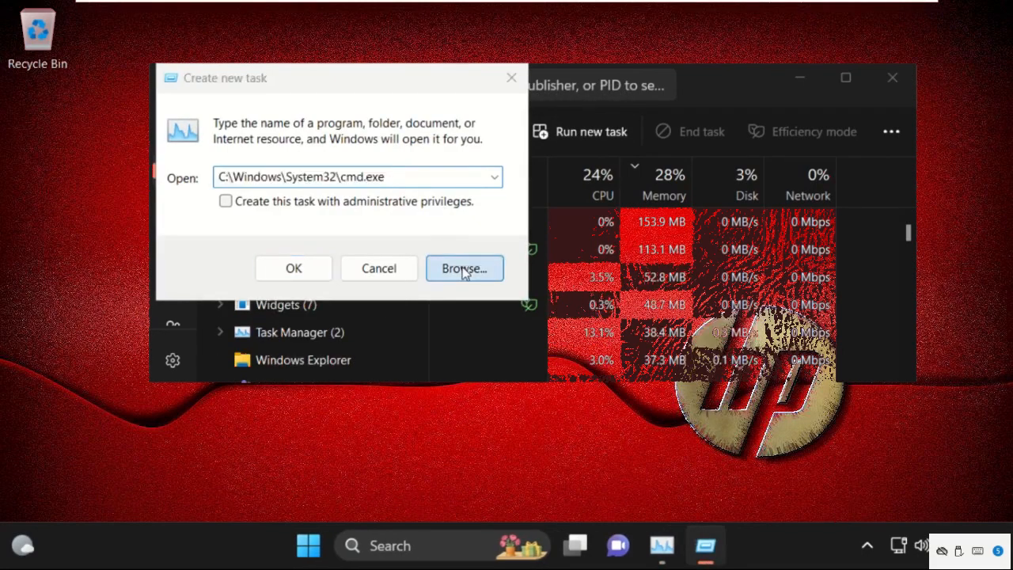
{"action": "left_click", "coordinate": [465, 269]}
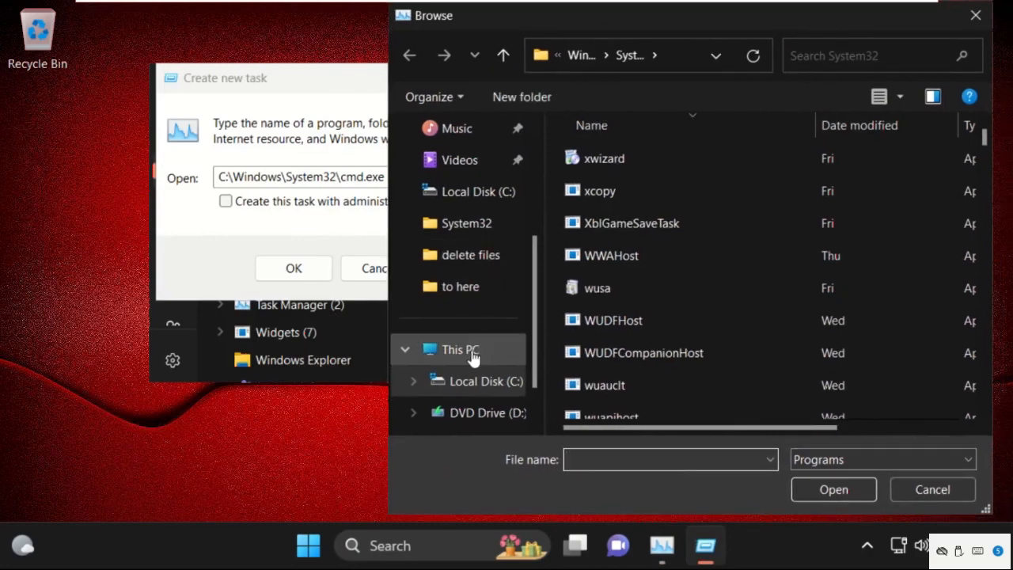
{"action": "left_click", "coordinate": [459, 349]}
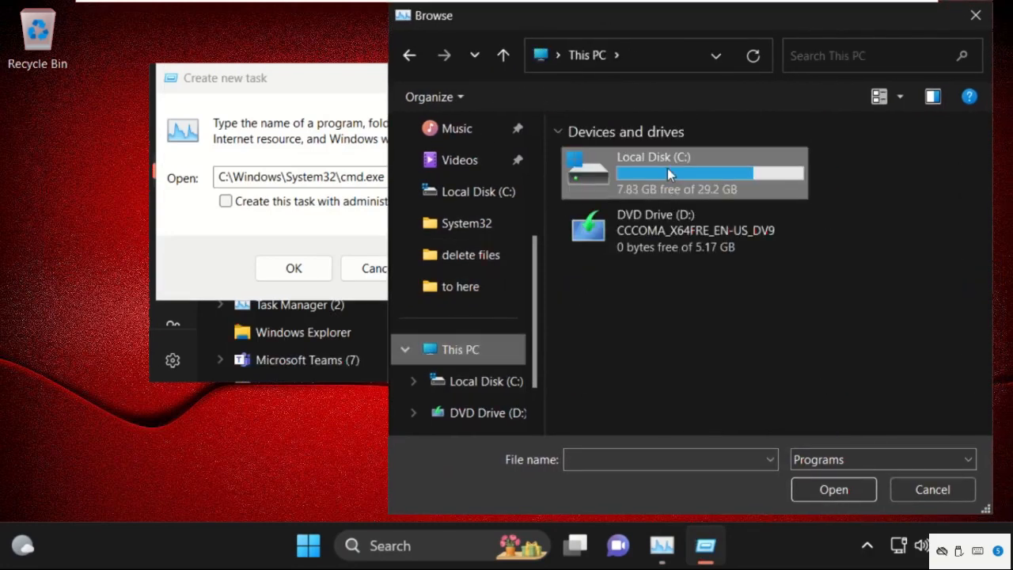
{"action": "double_click", "coordinate": [684, 172]}
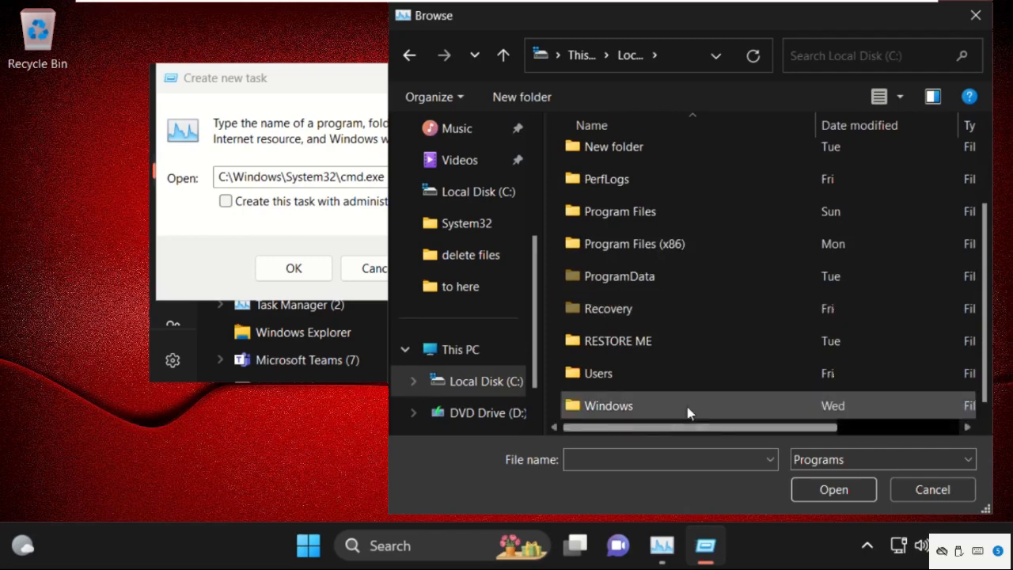
{"action": "double_click", "coordinate": [608, 405]}
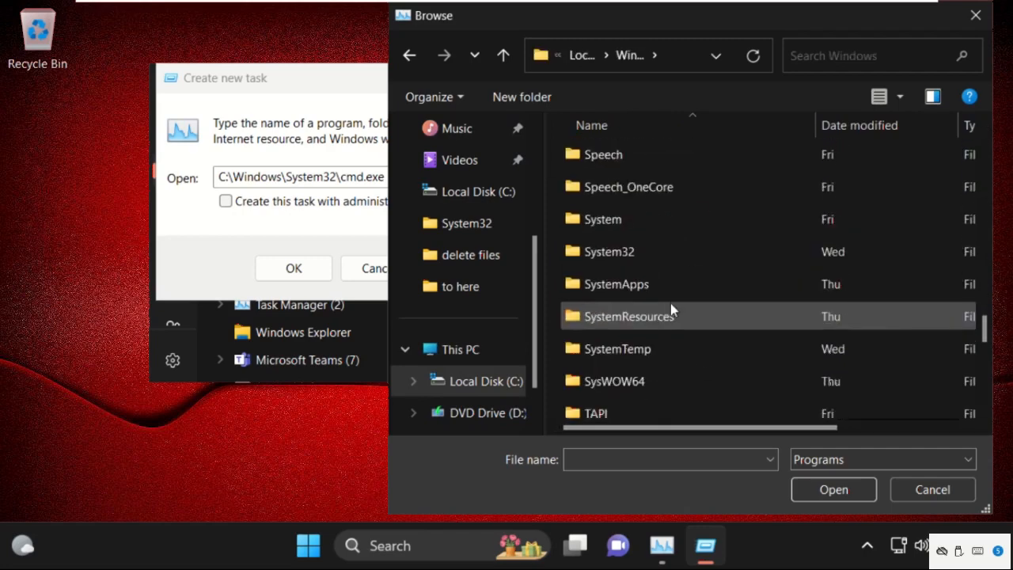
{"action": "double_click", "coordinate": [609, 252]}
{"action": "type", "text": "cmd"}
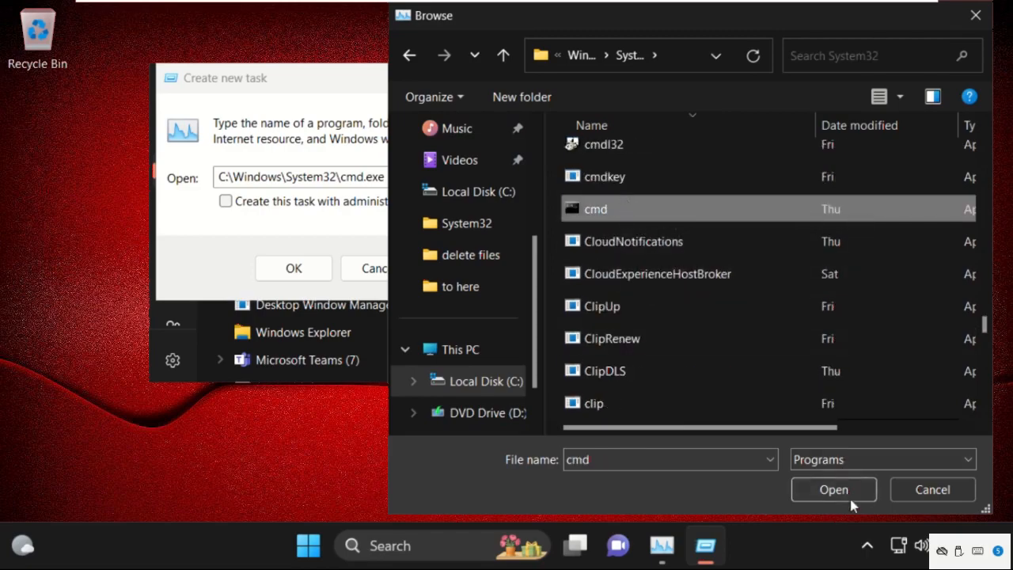
Step: Select cmd.exe and run it with administrative privileges to get an admin Command Prompt
{"action": "left_click", "coordinate": [832, 489]}
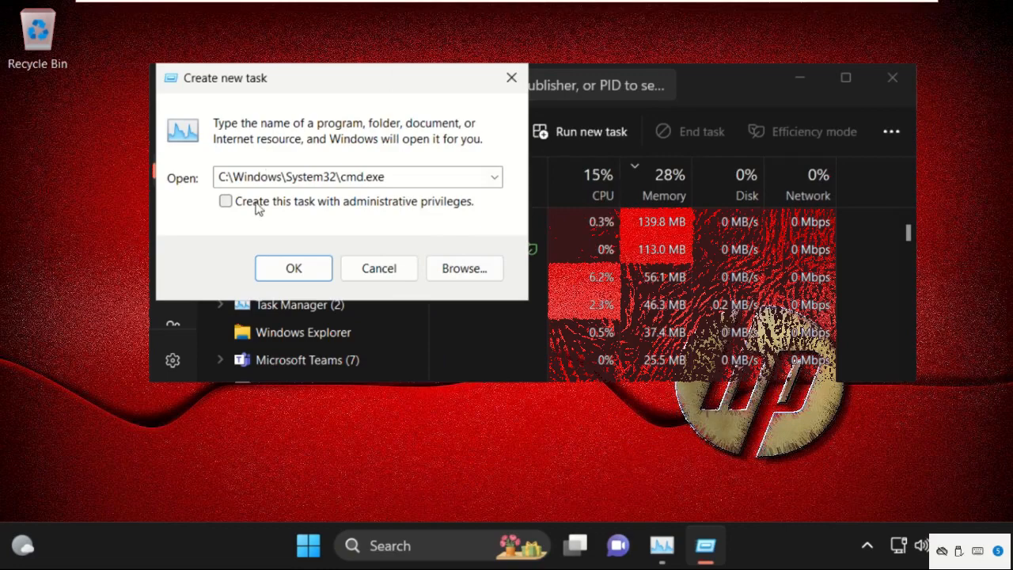
{"action": "left_click", "coordinate": [293, 269]}
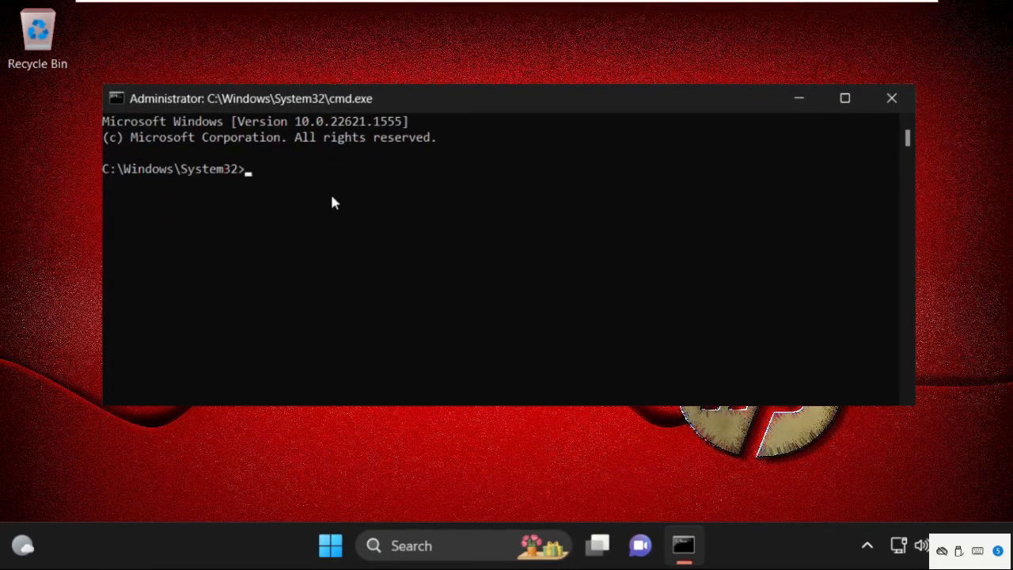
Step: Run 'netsh int ip reset c:\resetlog.txt' to reset TCP/IP with a log file
{"action": "type", "text": "ne"}
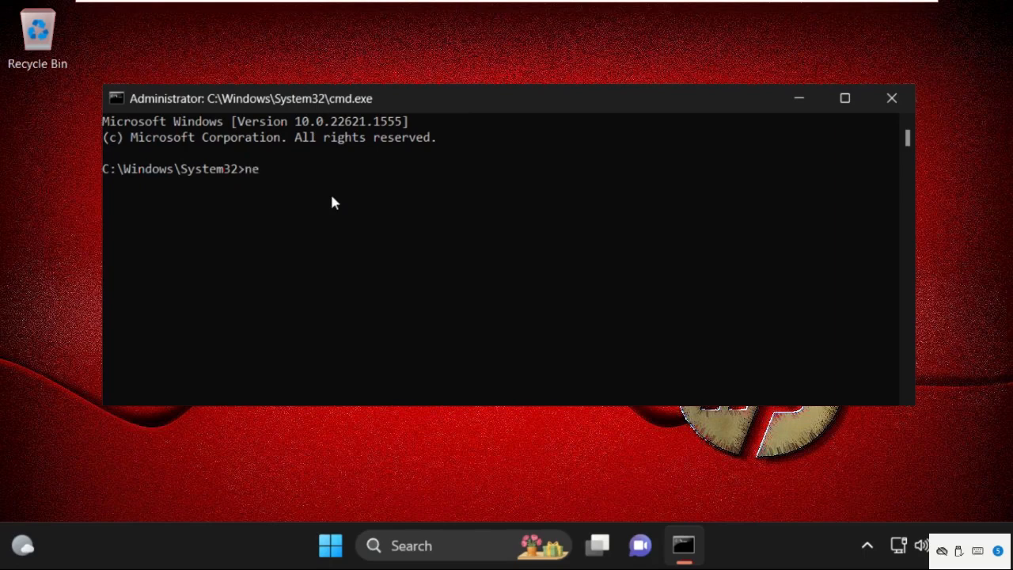
{"action": "type", "text": "tsh i"}
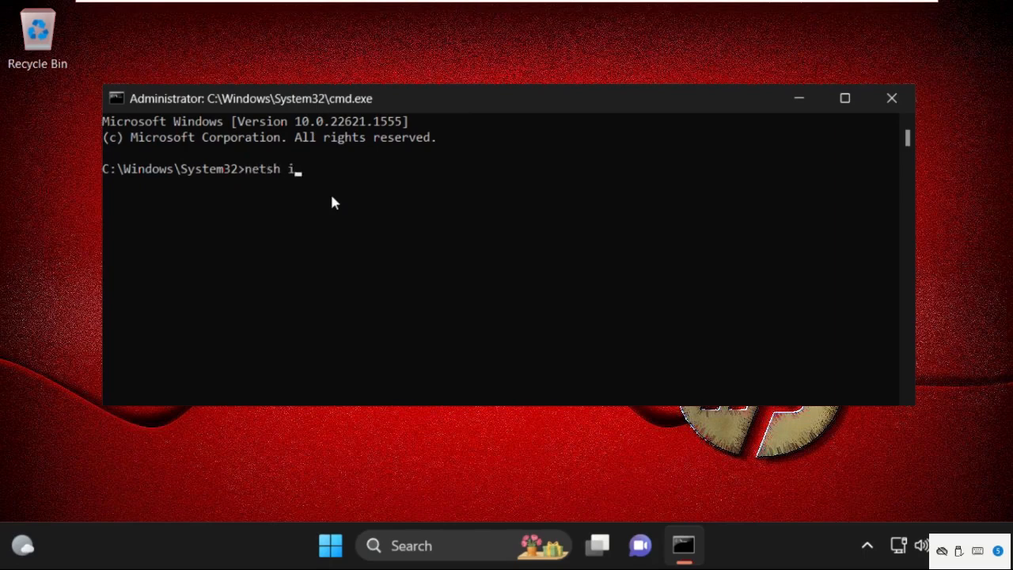
{"action": "type", "text": "nt ip"}
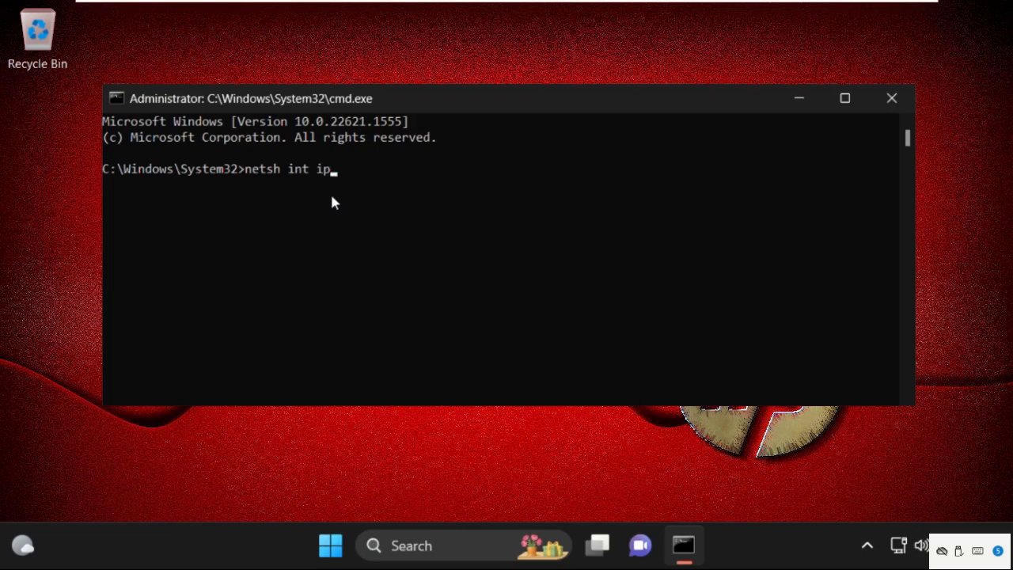
{"action": "type", "text": "reset c"}
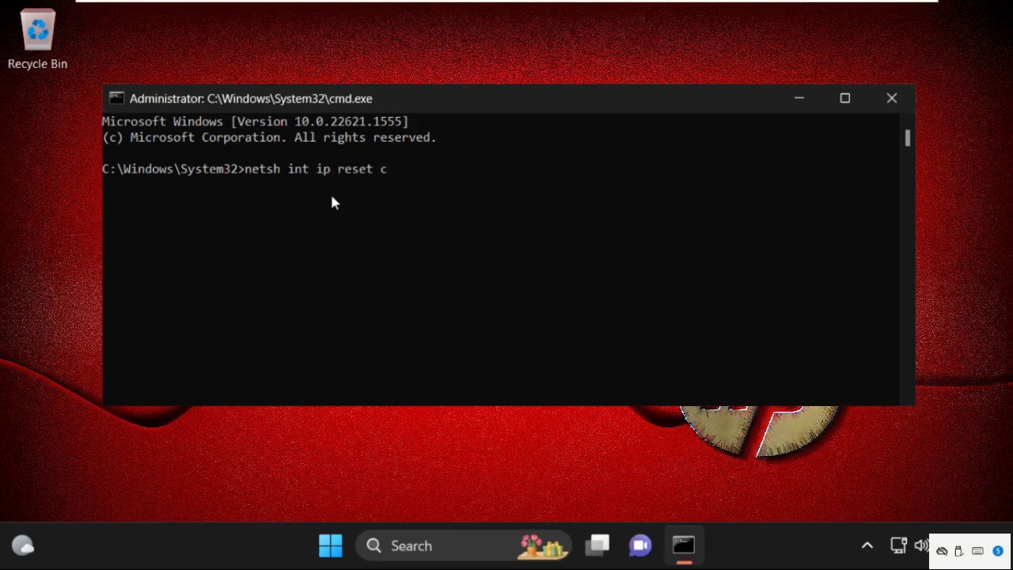
{"action": "type", "text": ":\\"}
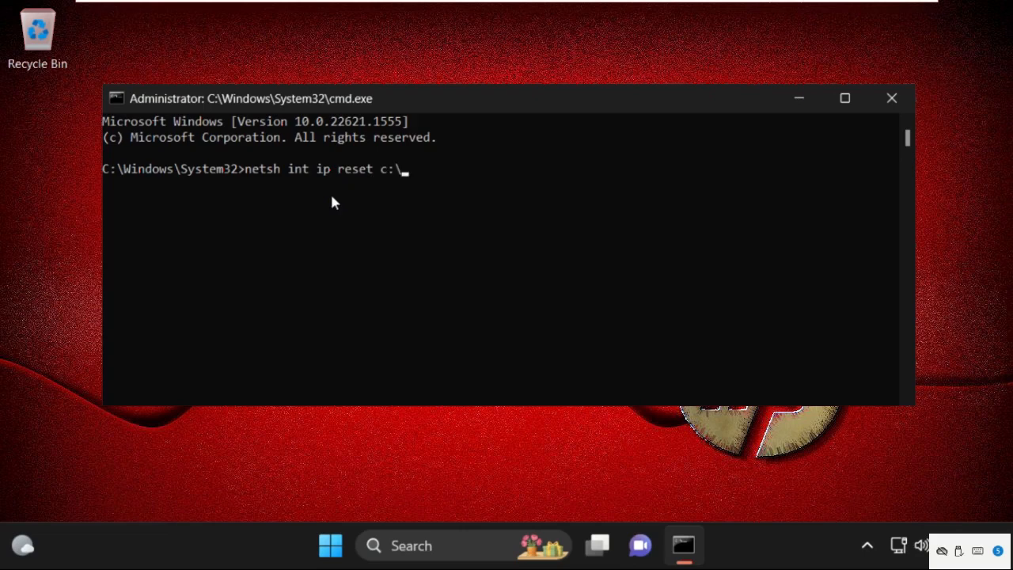
{"action": "type", "text": "reset"}
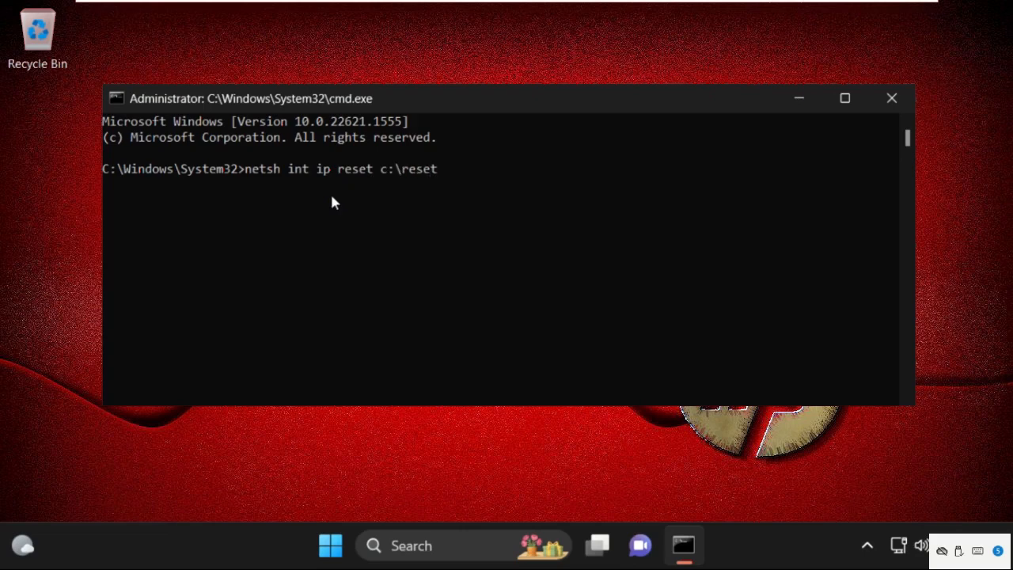
{"action": "type", "text": "log.t"}
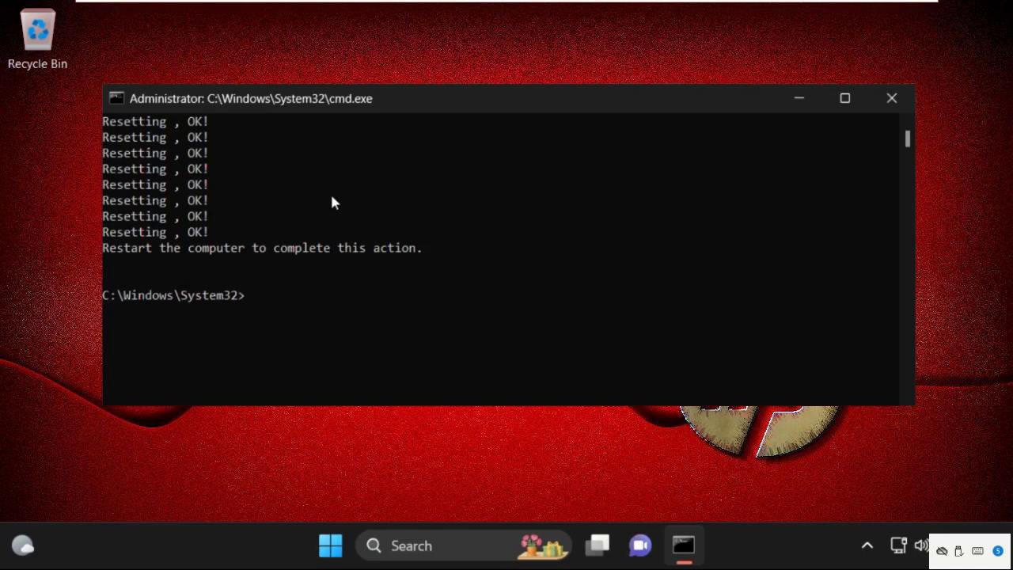
Step: Run 'netsh winsock reset' to reset the Winsock catalog
{"action": "type", "text": "netsh w"}
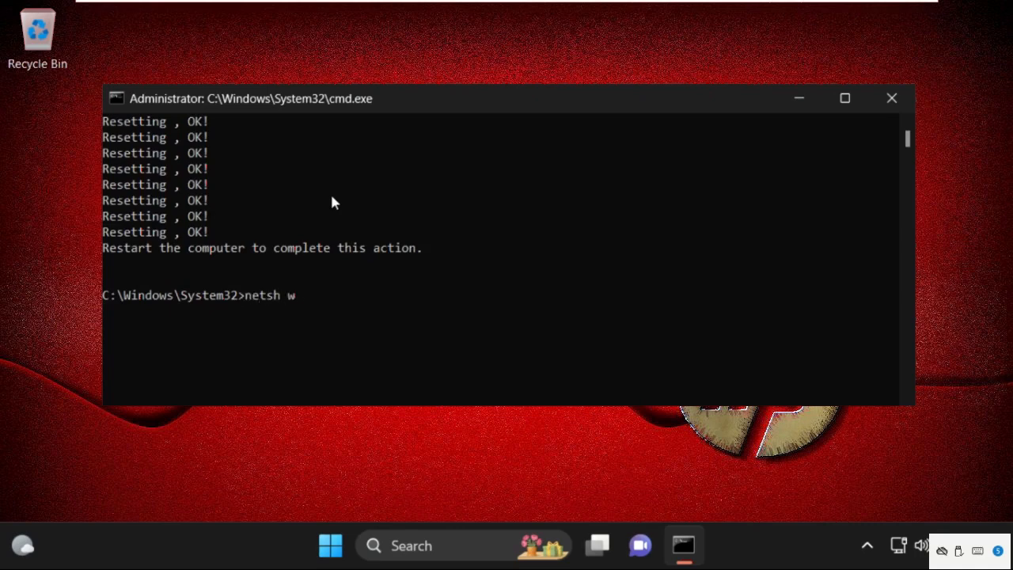
{"action": "type", "text": "insoc"}
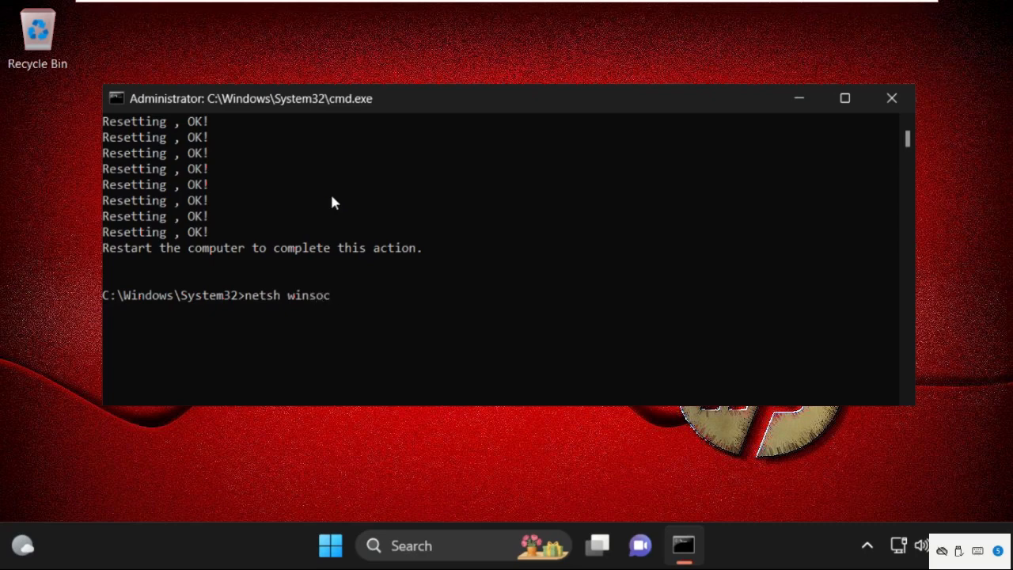
{"action": "type", "text": "k reset"}
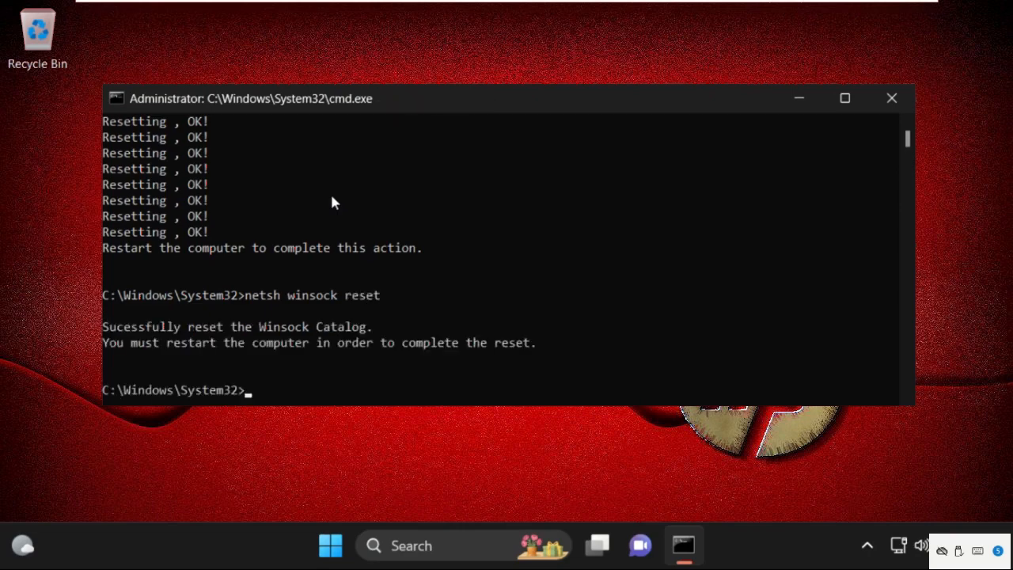
{"action": "mouse_move", "coordinate": [332, 341]}
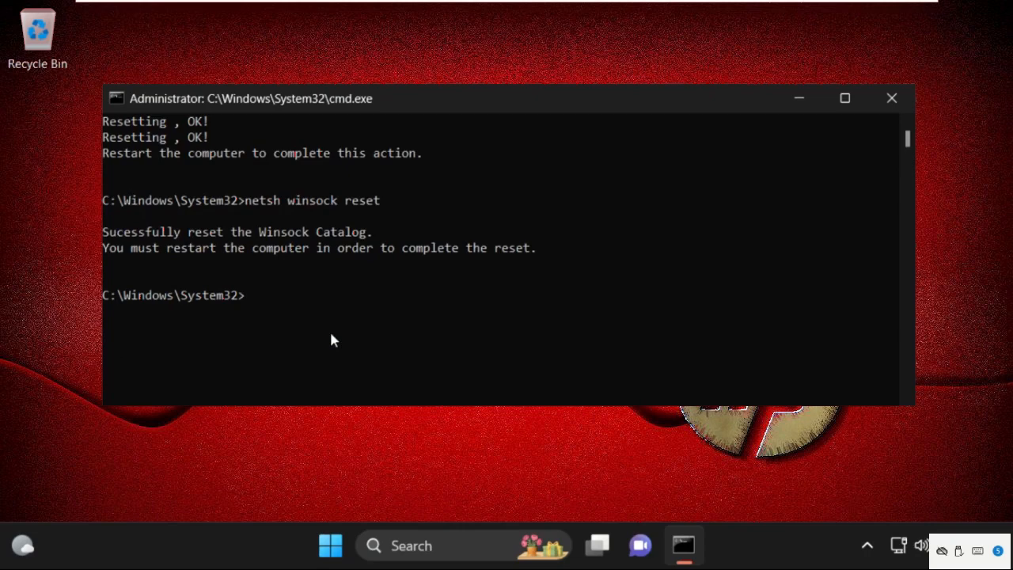
Step: Run 'ipconfig /flushdns' to clear the DNS resolver cache, then begin typing 'exit'
{"action": "type", "text": "ip"}
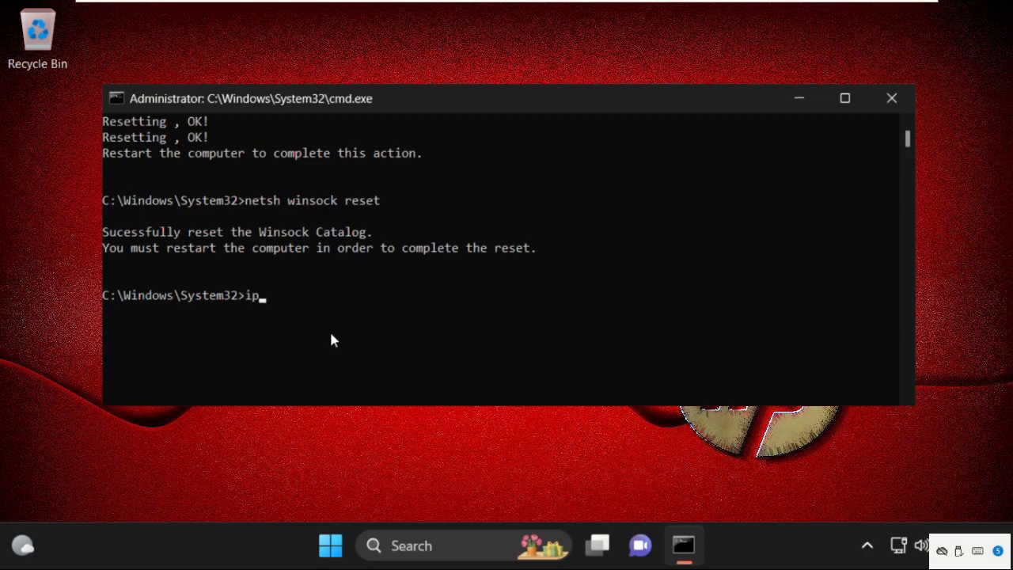
{"action": "type", "text": "config"}
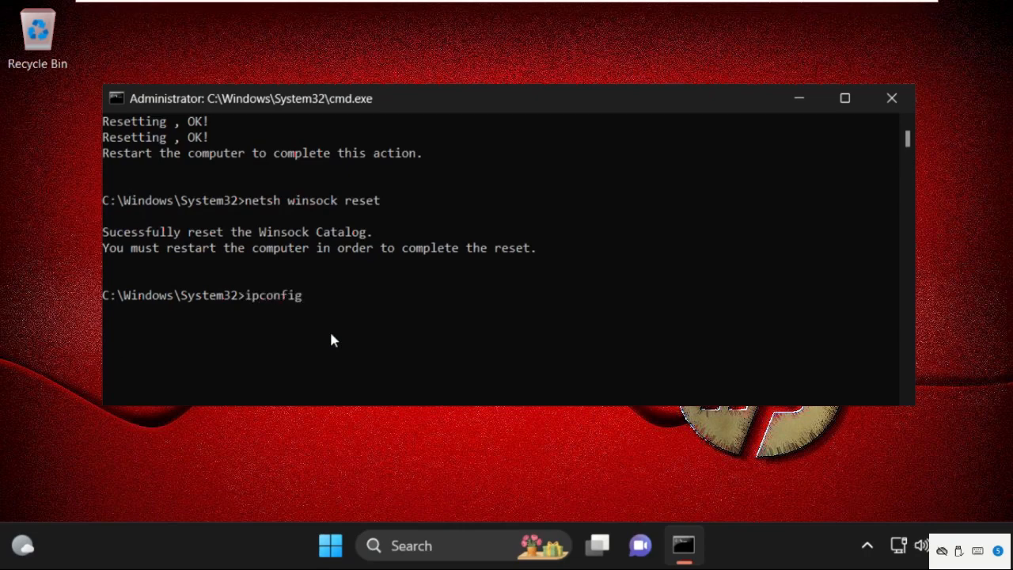
{"action": "type", "text": "/f"}
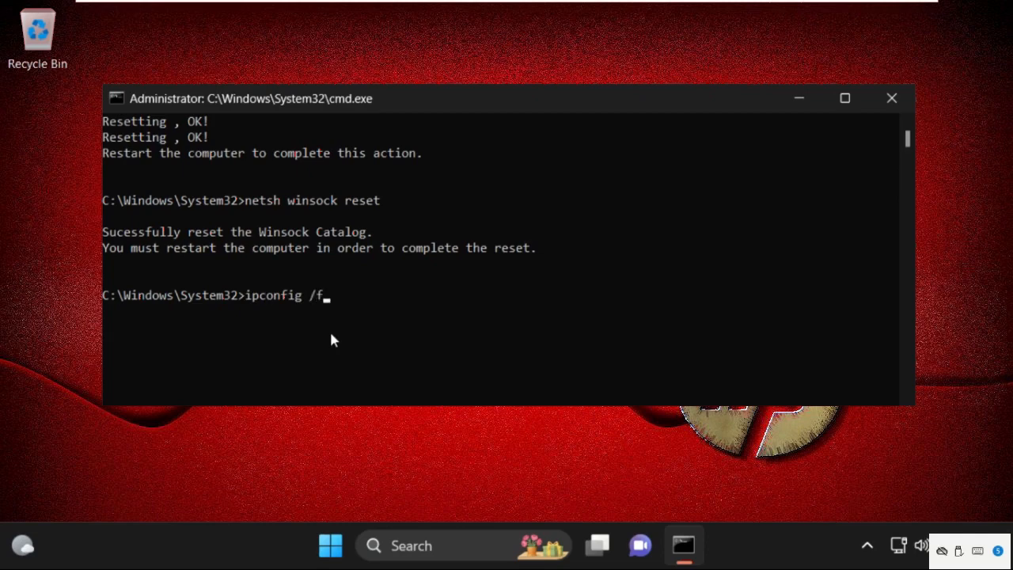
{"action": "type", "text": "lushdns"}
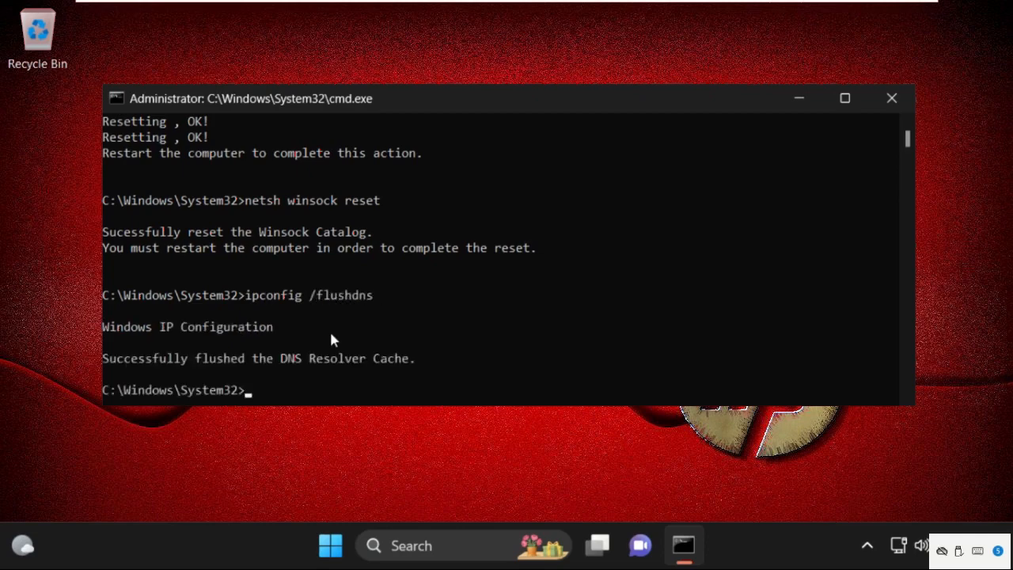
{"action": "mouse_move", "coordinate": [229, 268]}
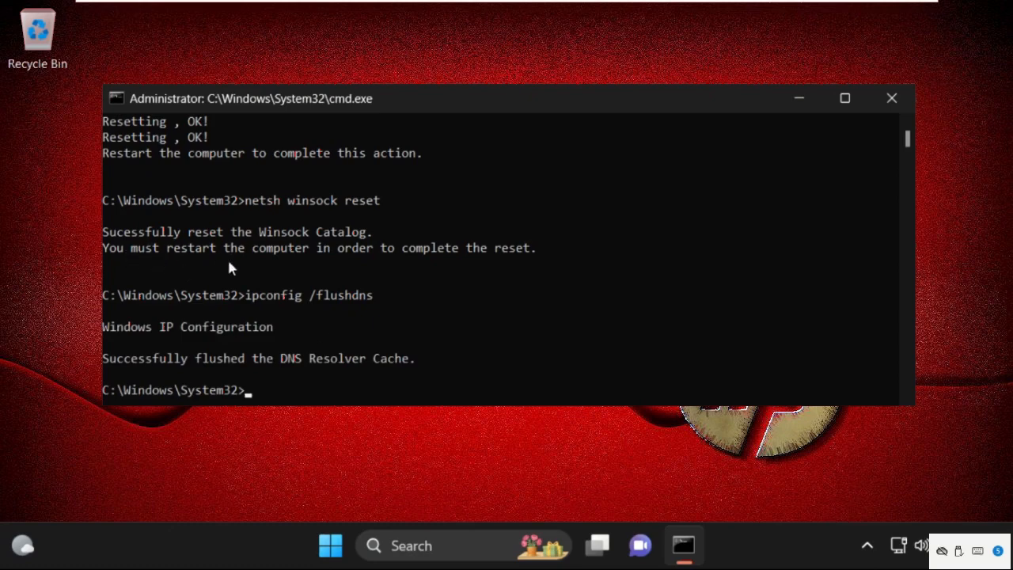
{"action": "mouse_move", "coordinate": [277, 215]}
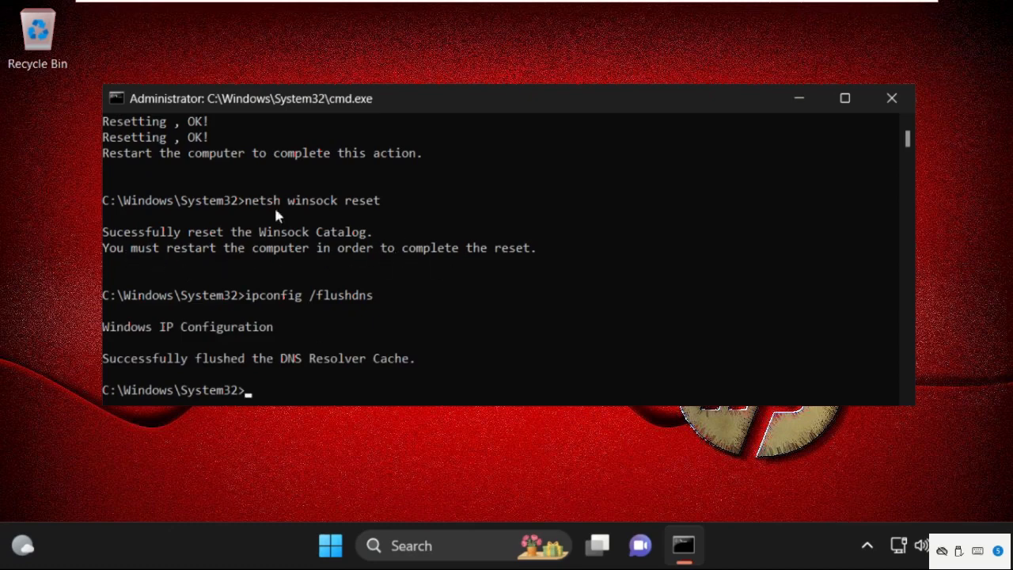
{"action": "mouse_move", "coordinate": [883, 257]}
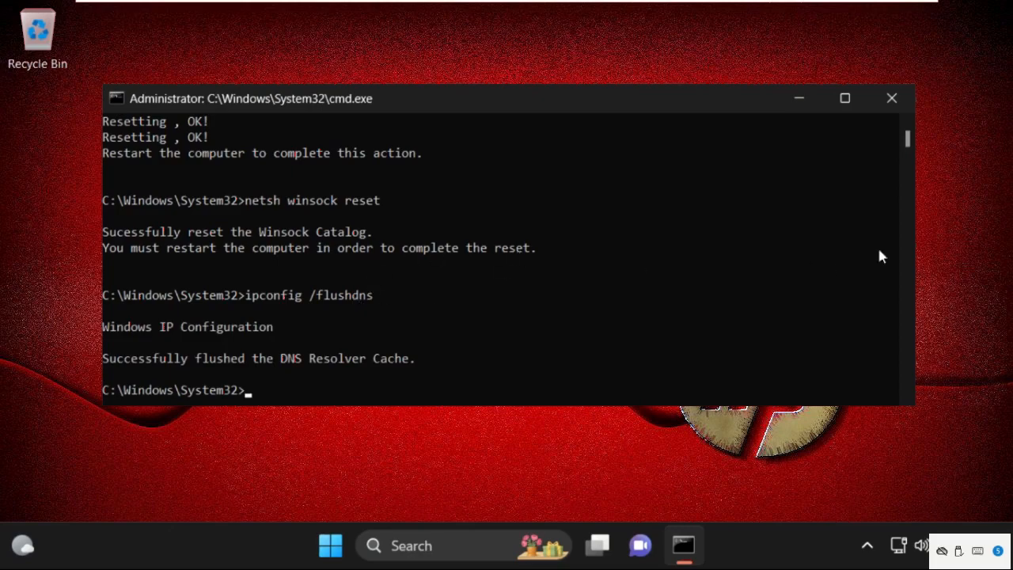
{"action": "mouse_move", "coordinate": [426, 336]}
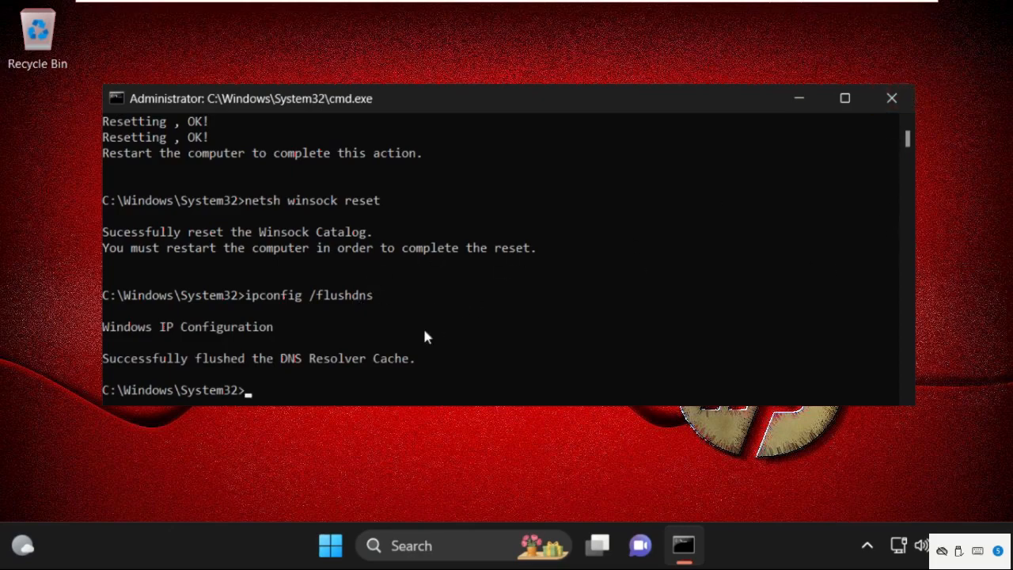
{"action": "type", "text": "exi"}
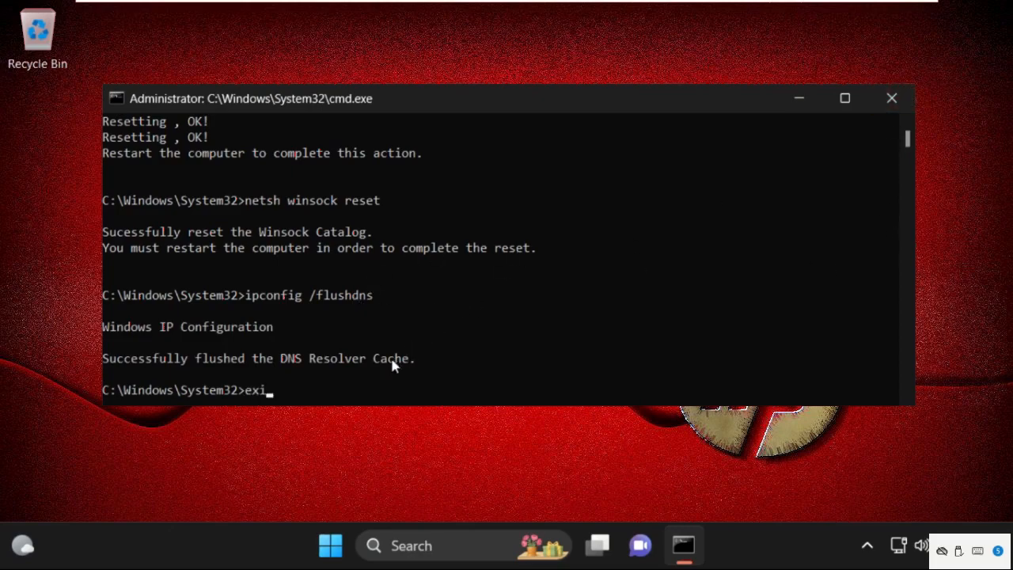